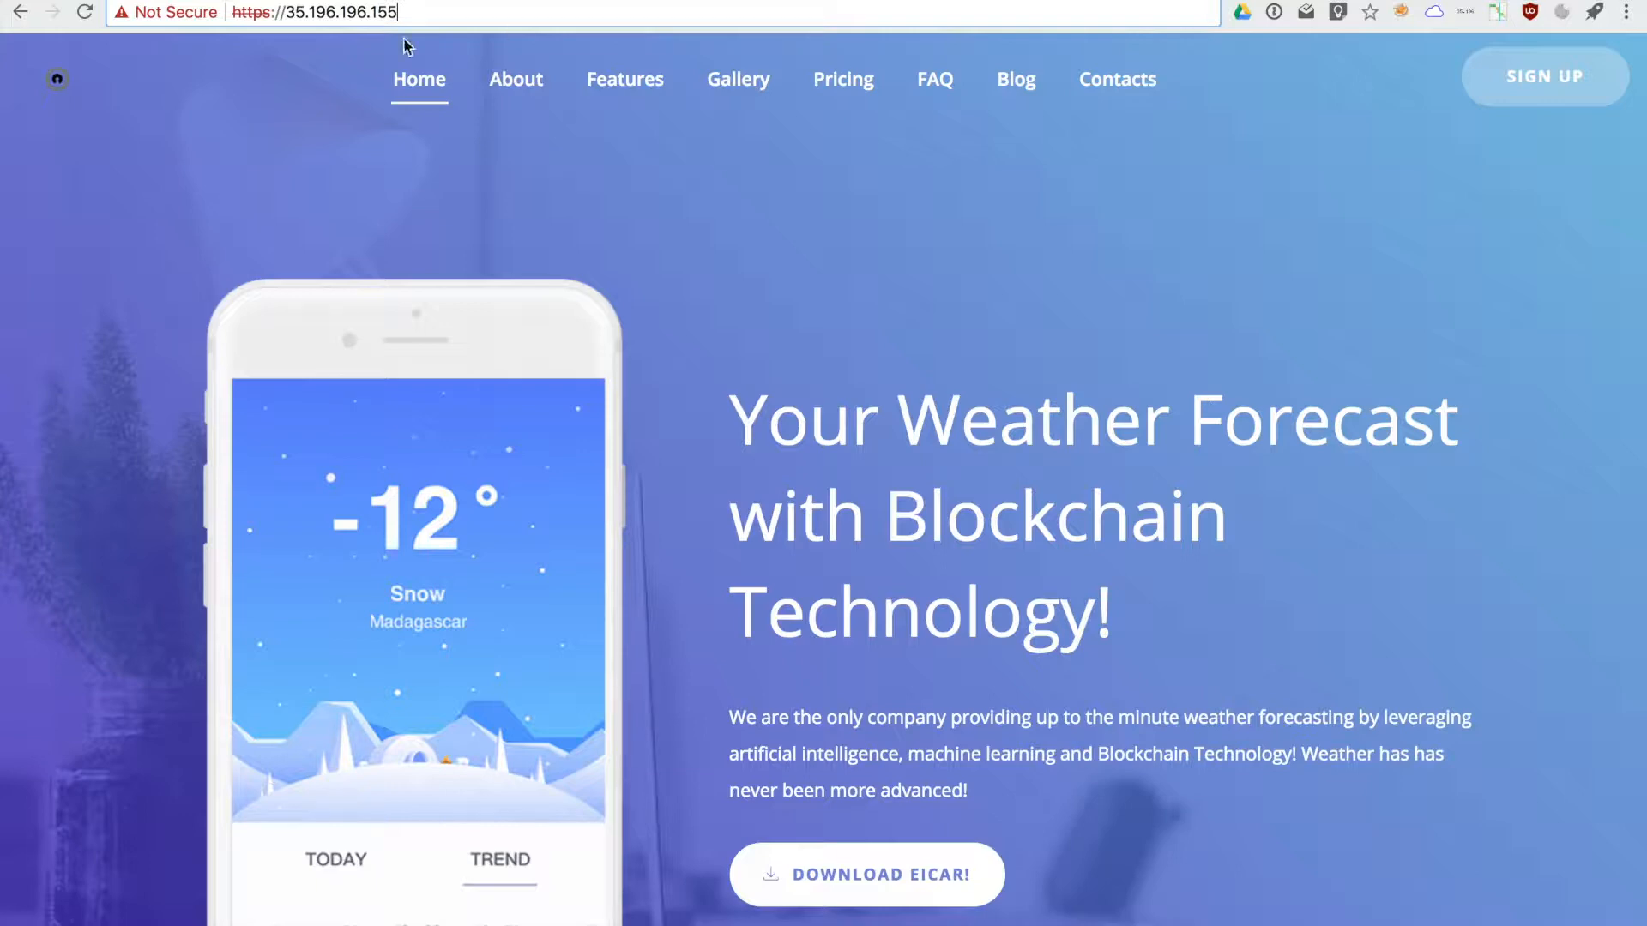
- Select the demo site's IP 35.196.196.155 in the address bar for copying
double_click(292, 12)
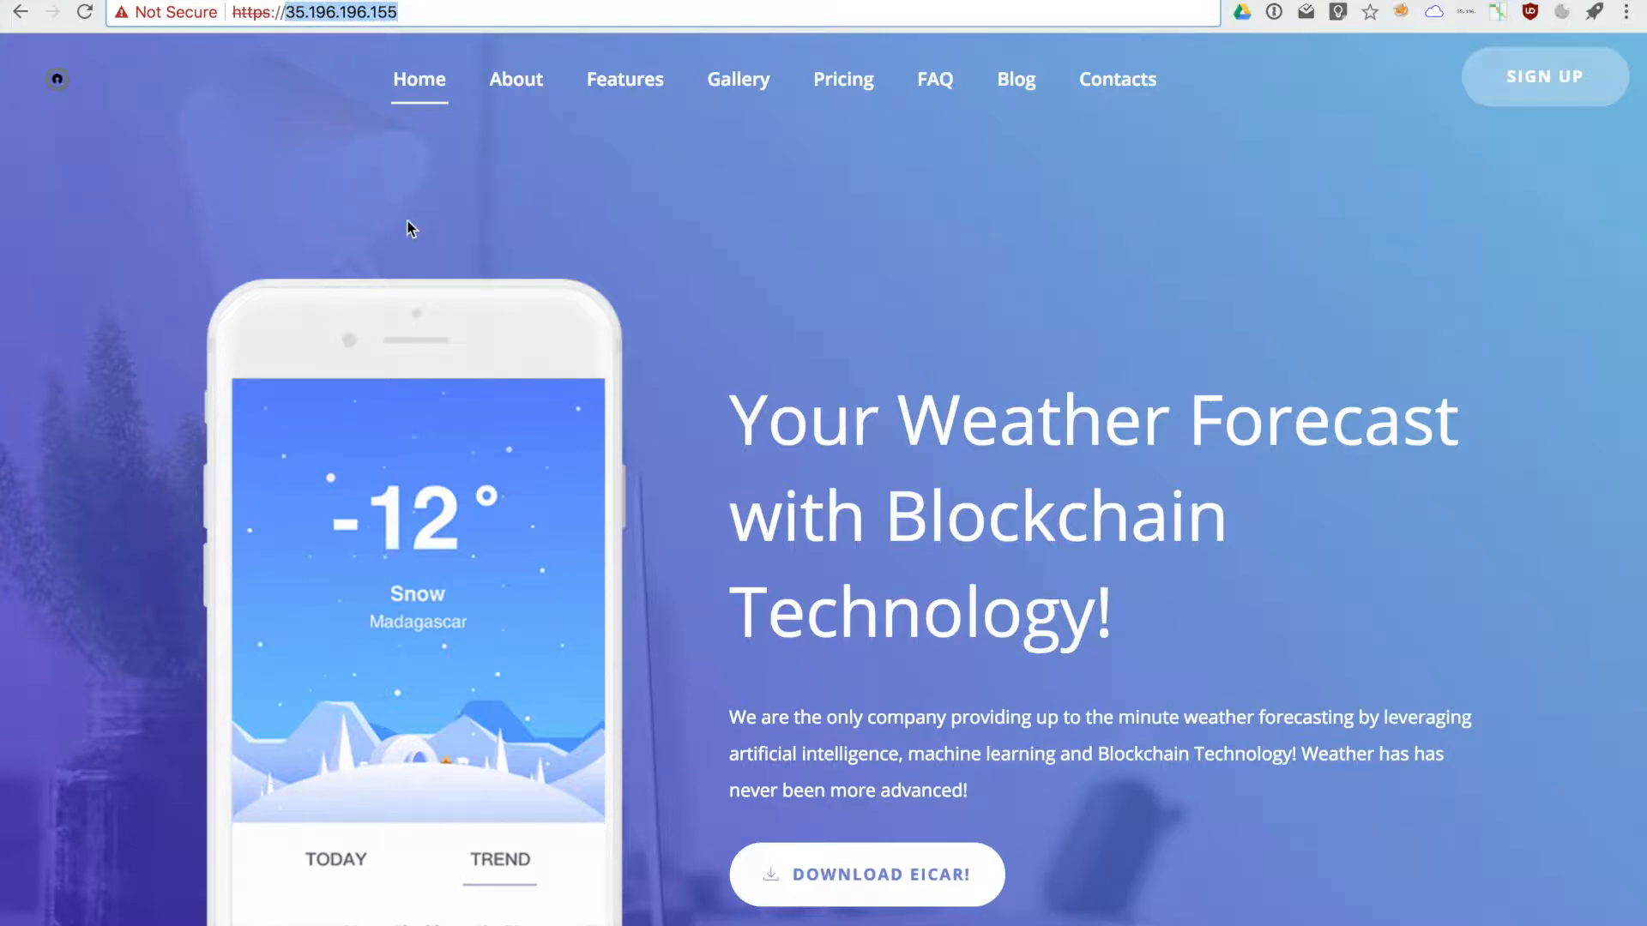
mouse_move(565, 214)
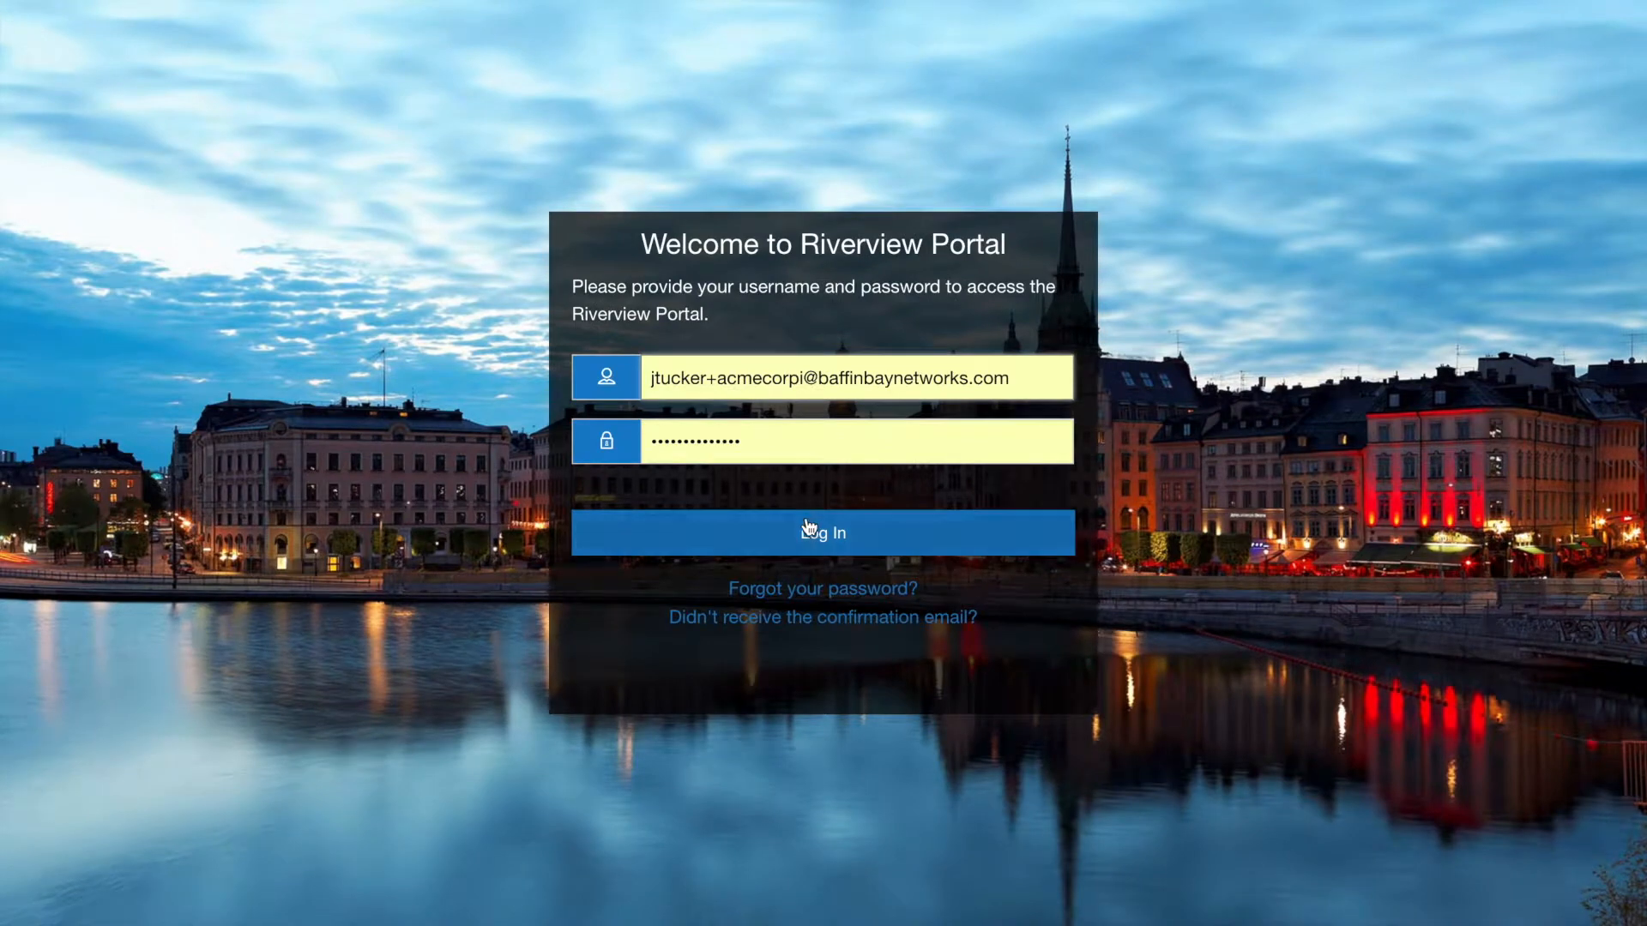
- Sign in and reach Traffic Management > Traffic Configuration, showing the New configuration choices
left_click(822, 531)
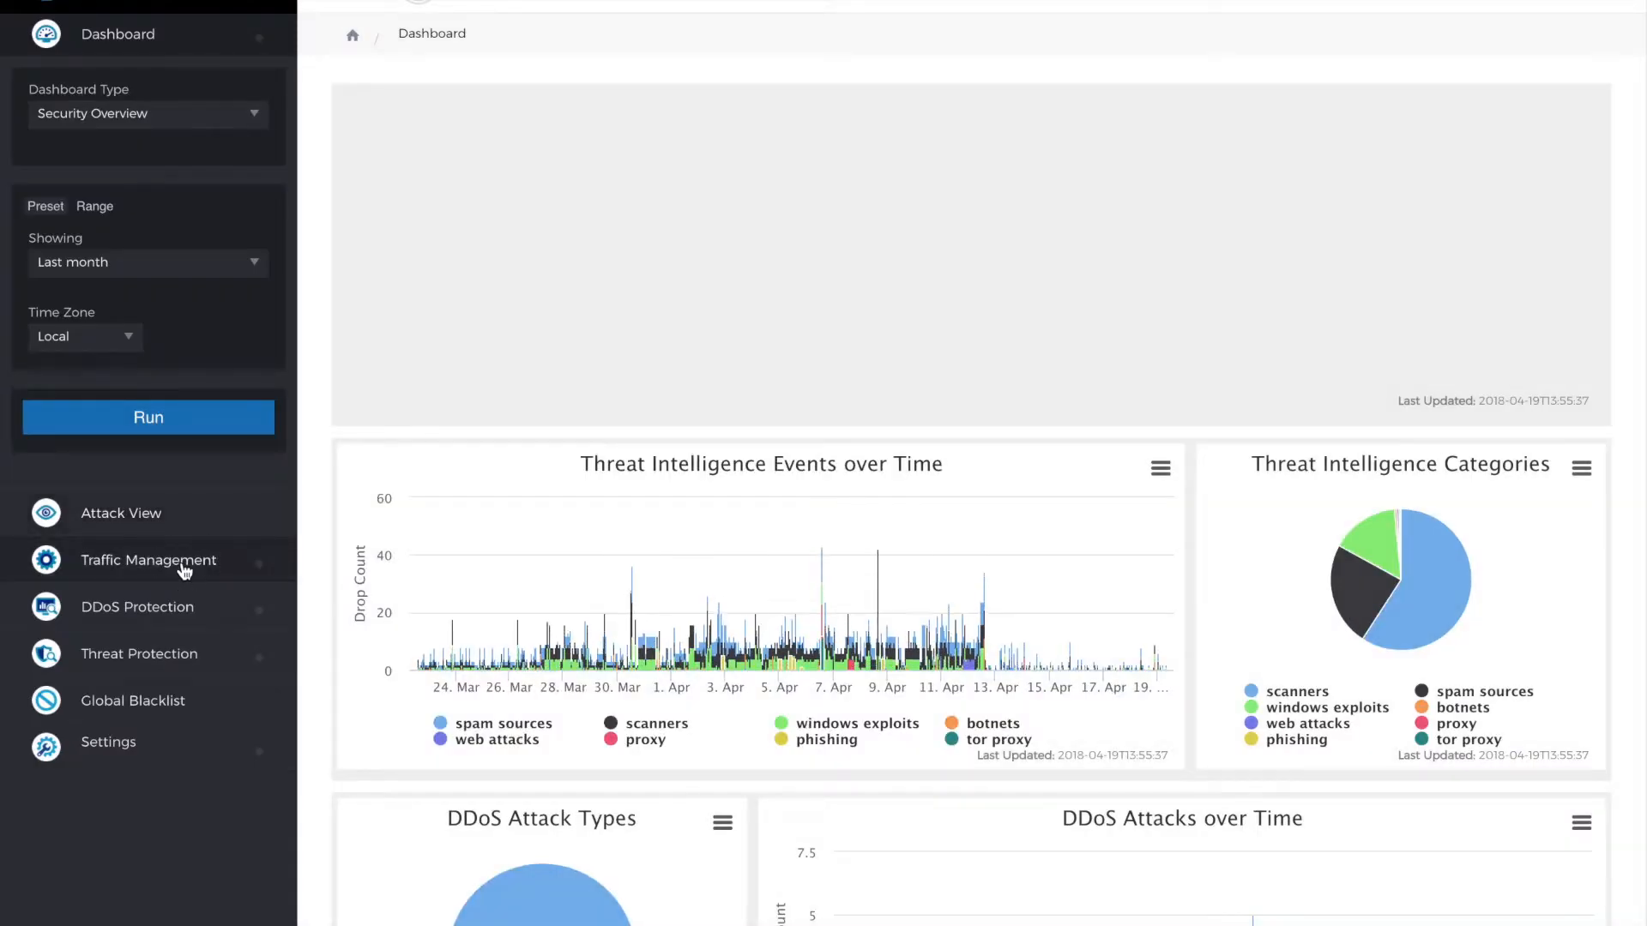
left_click(147, 560)
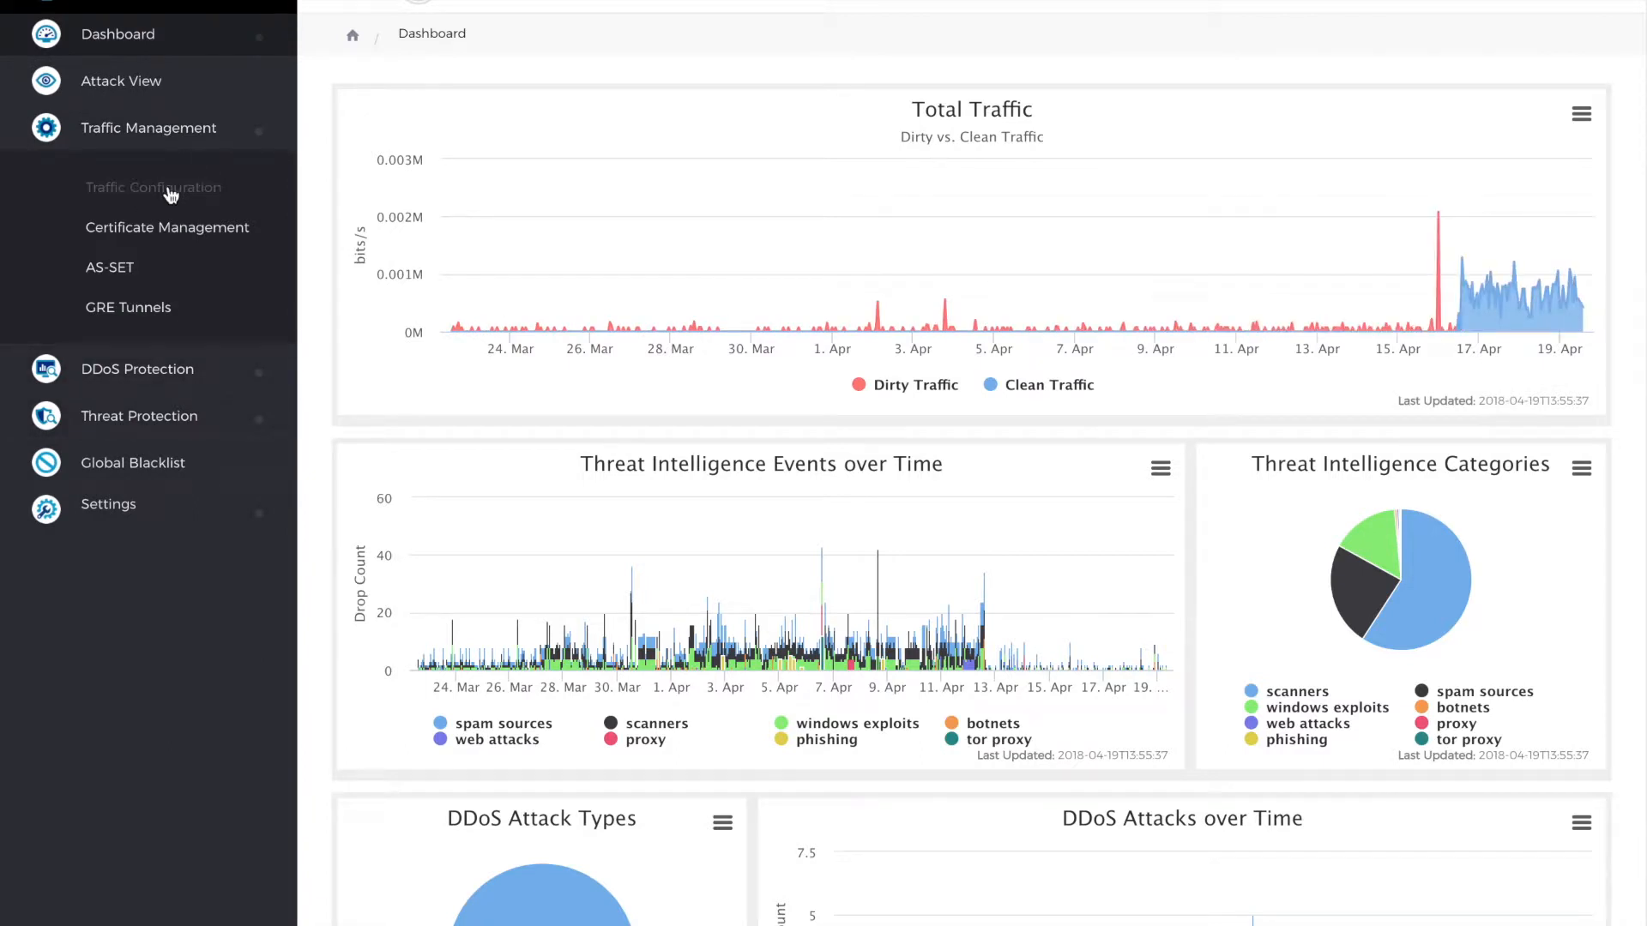
left_click(153, 187)
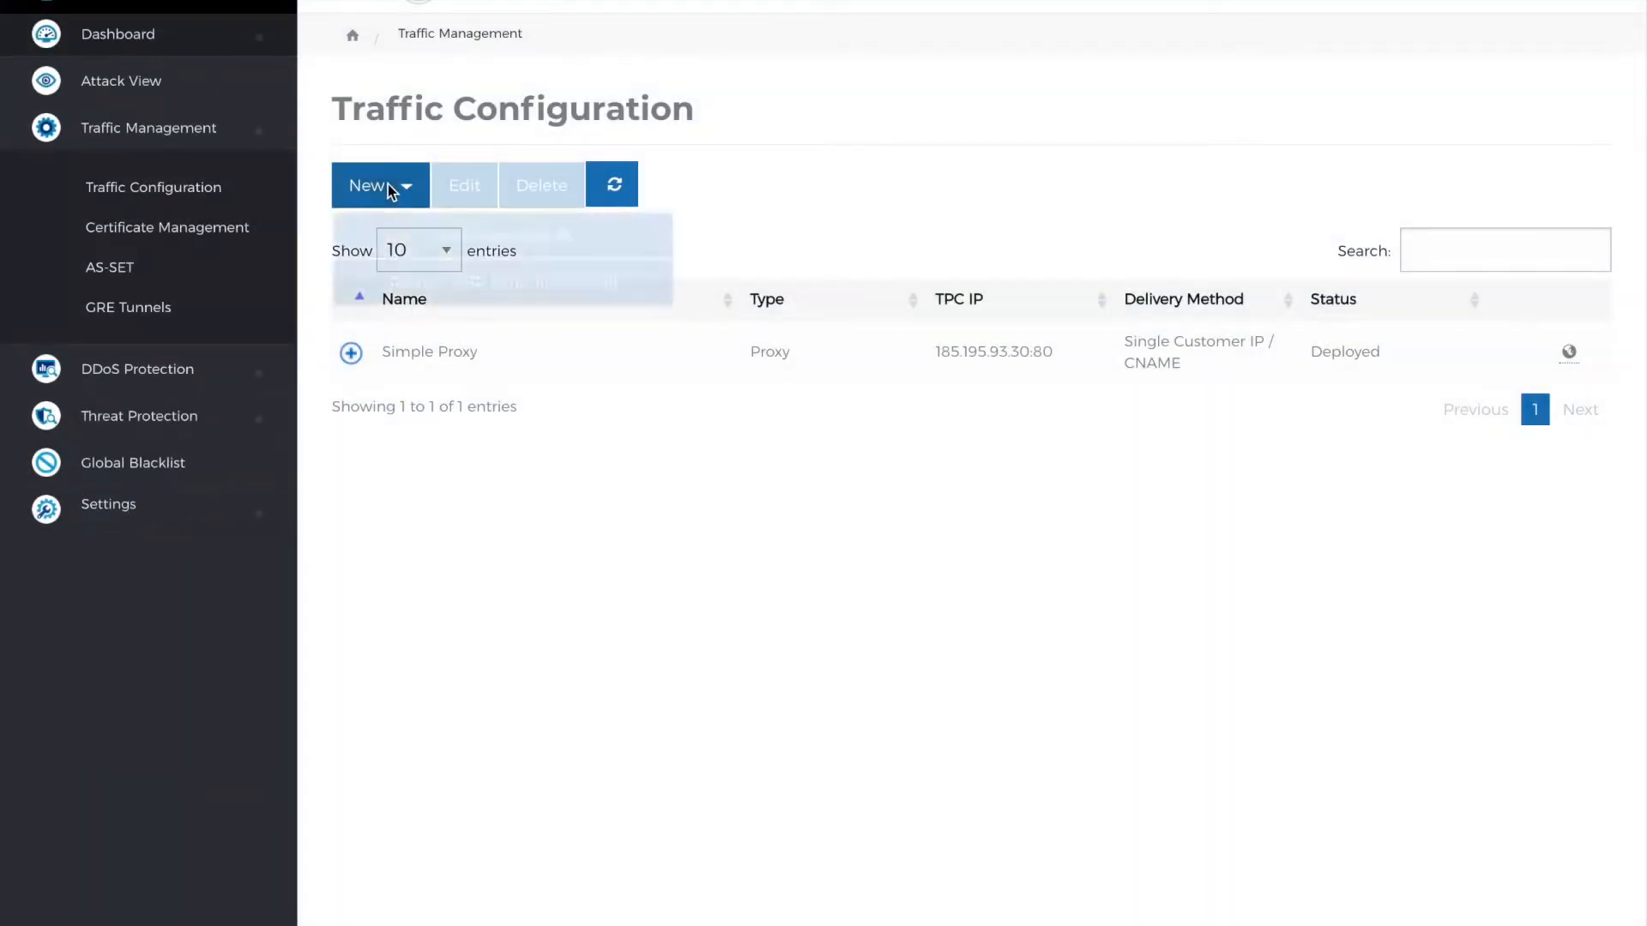
left_click(381, 186)
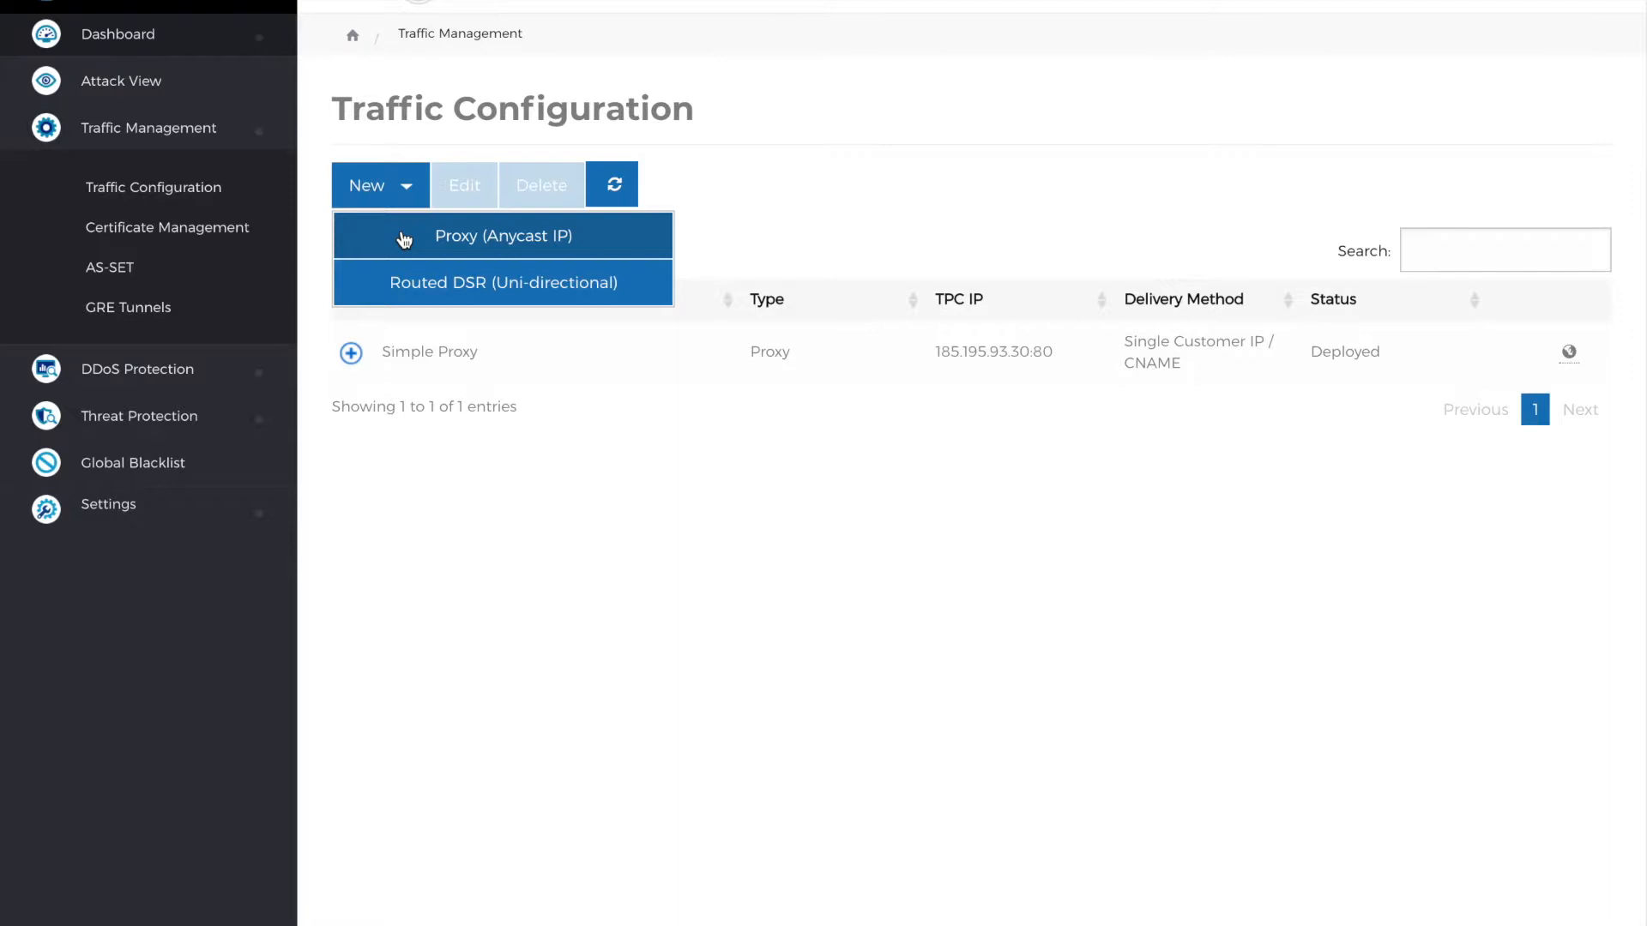
- Start an anycast proxy named DEMO SITE HTTPS on 185.195.93.24, port 443
left_click(502, 235)
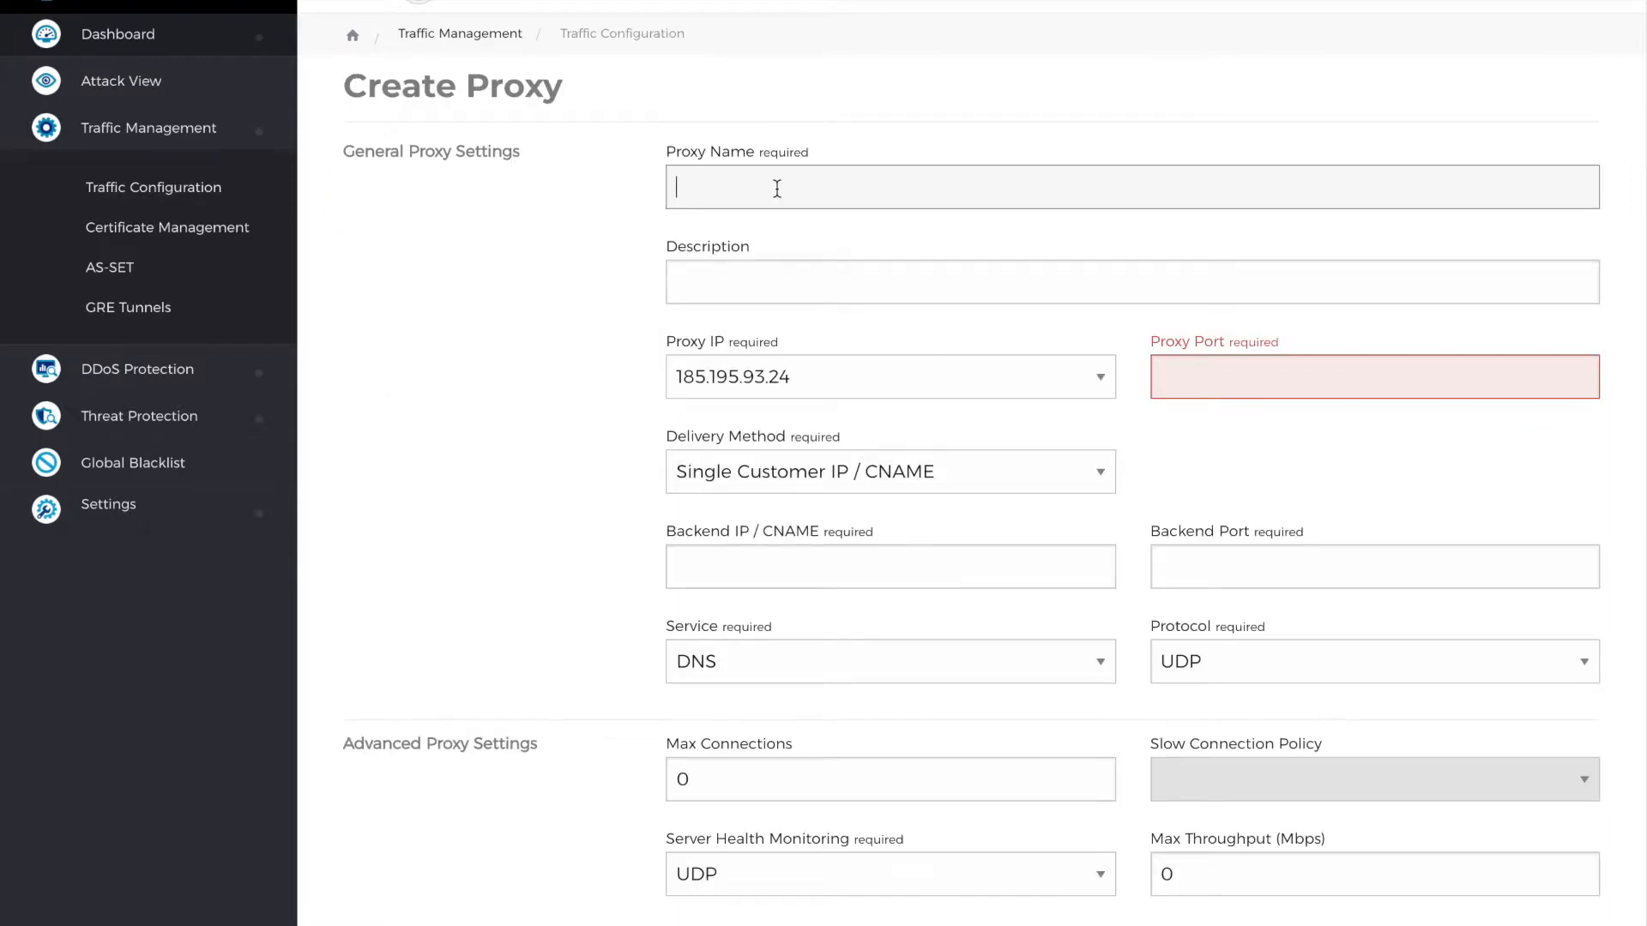
type("DEMO S")
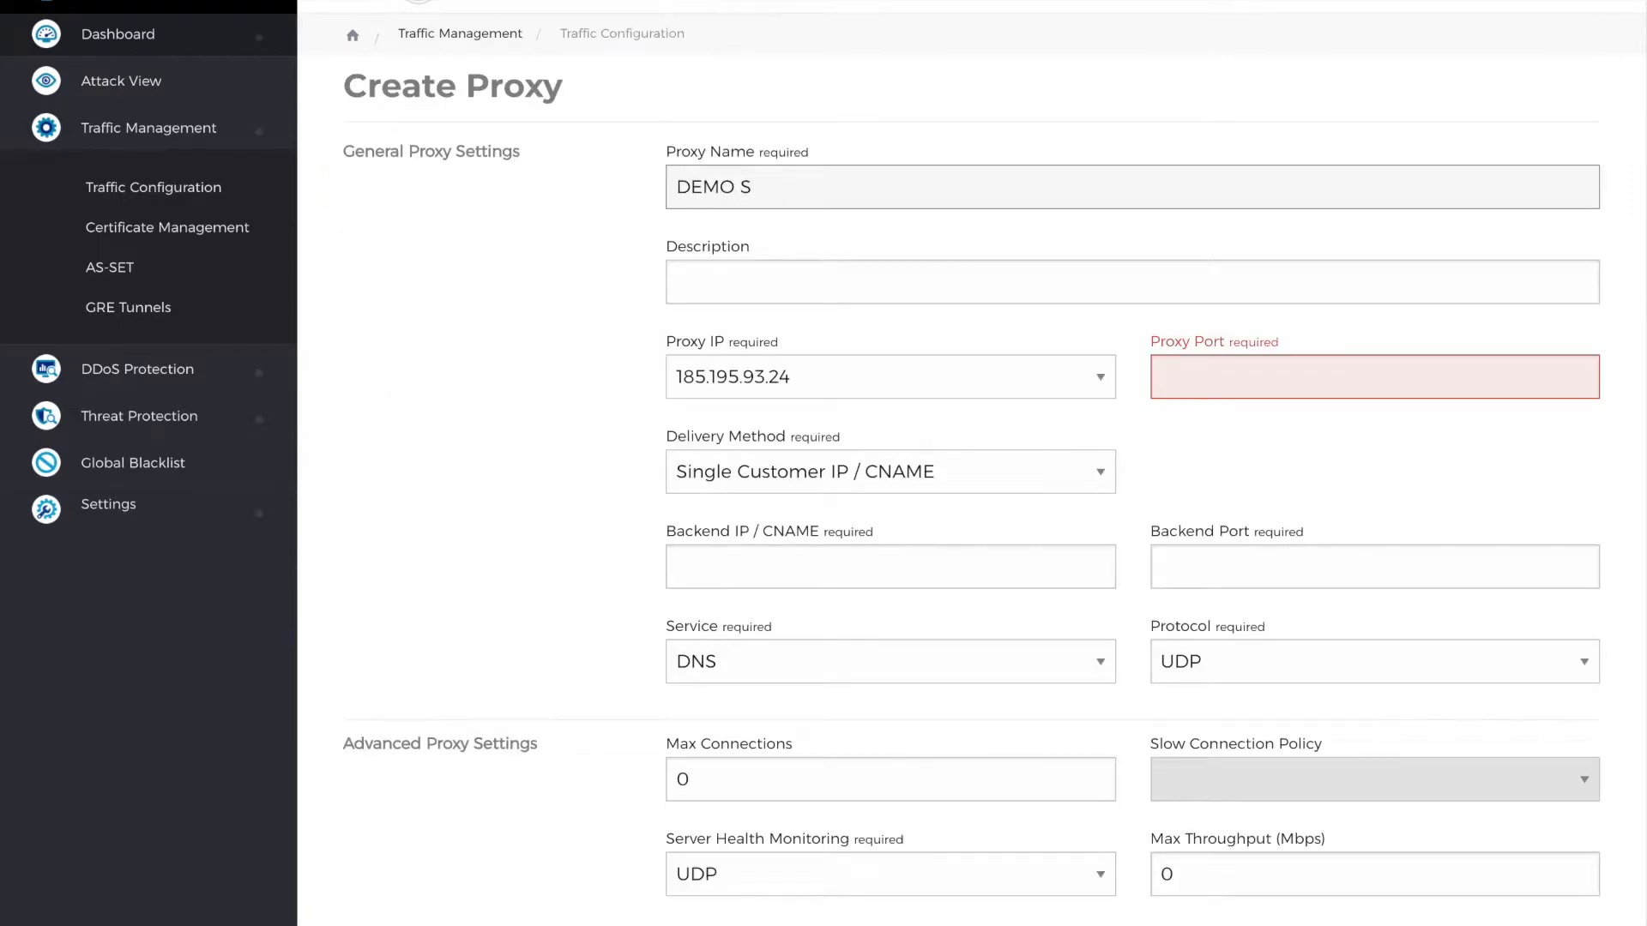
type("DEMO SITE HTTPS")
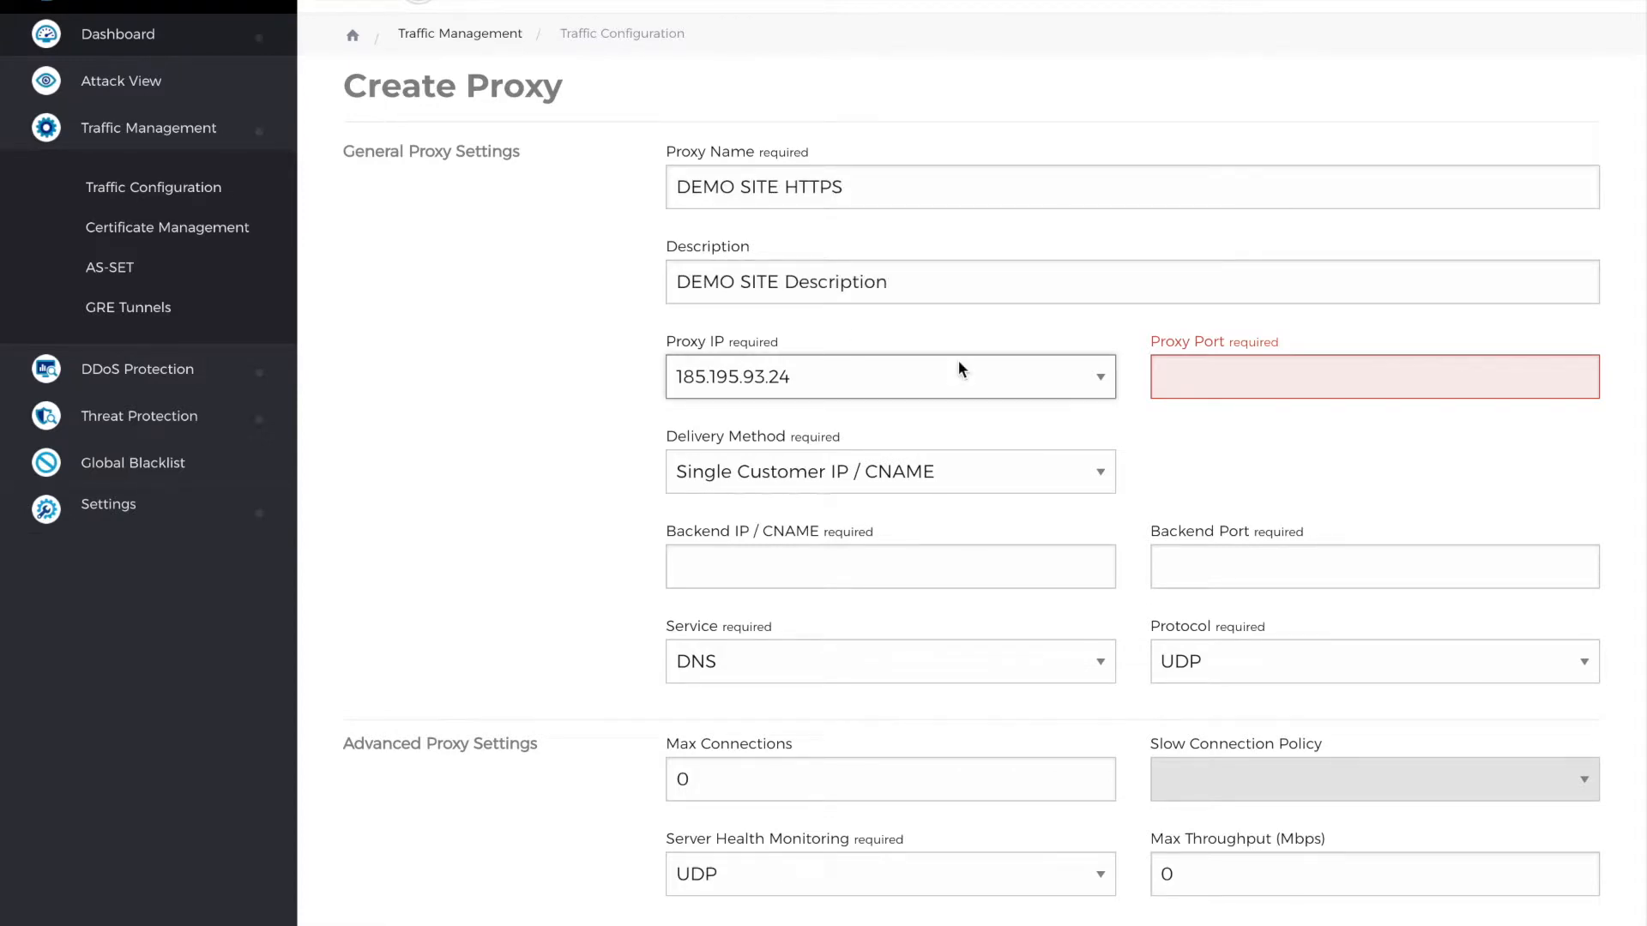
left_click(890, 375)
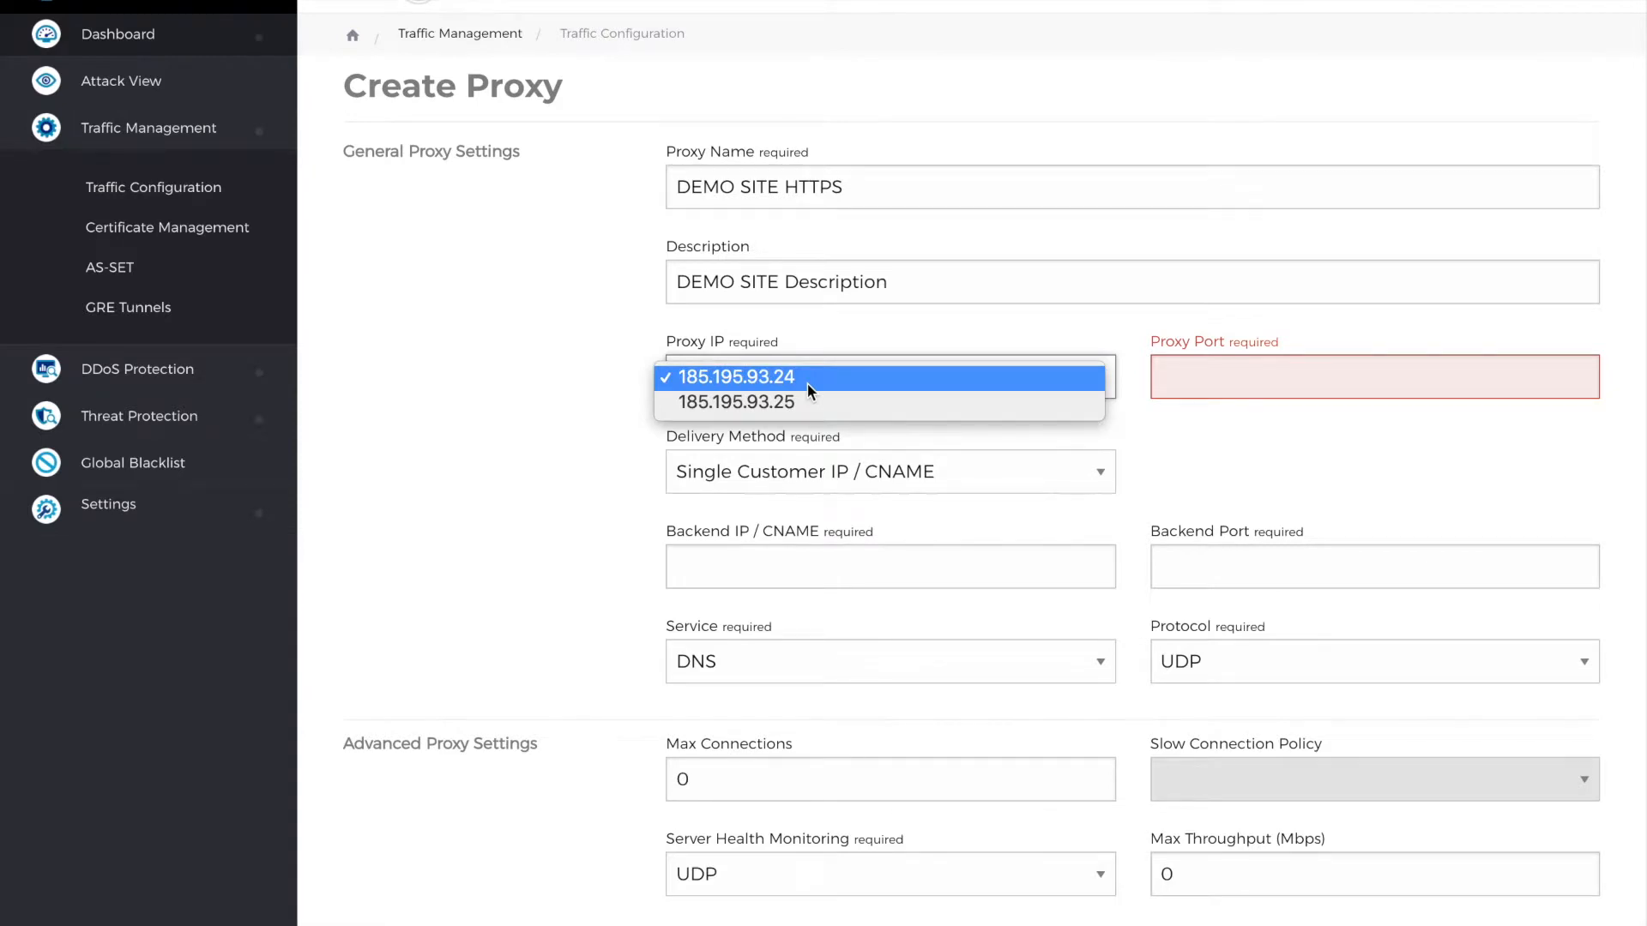
left_click(736, 378)
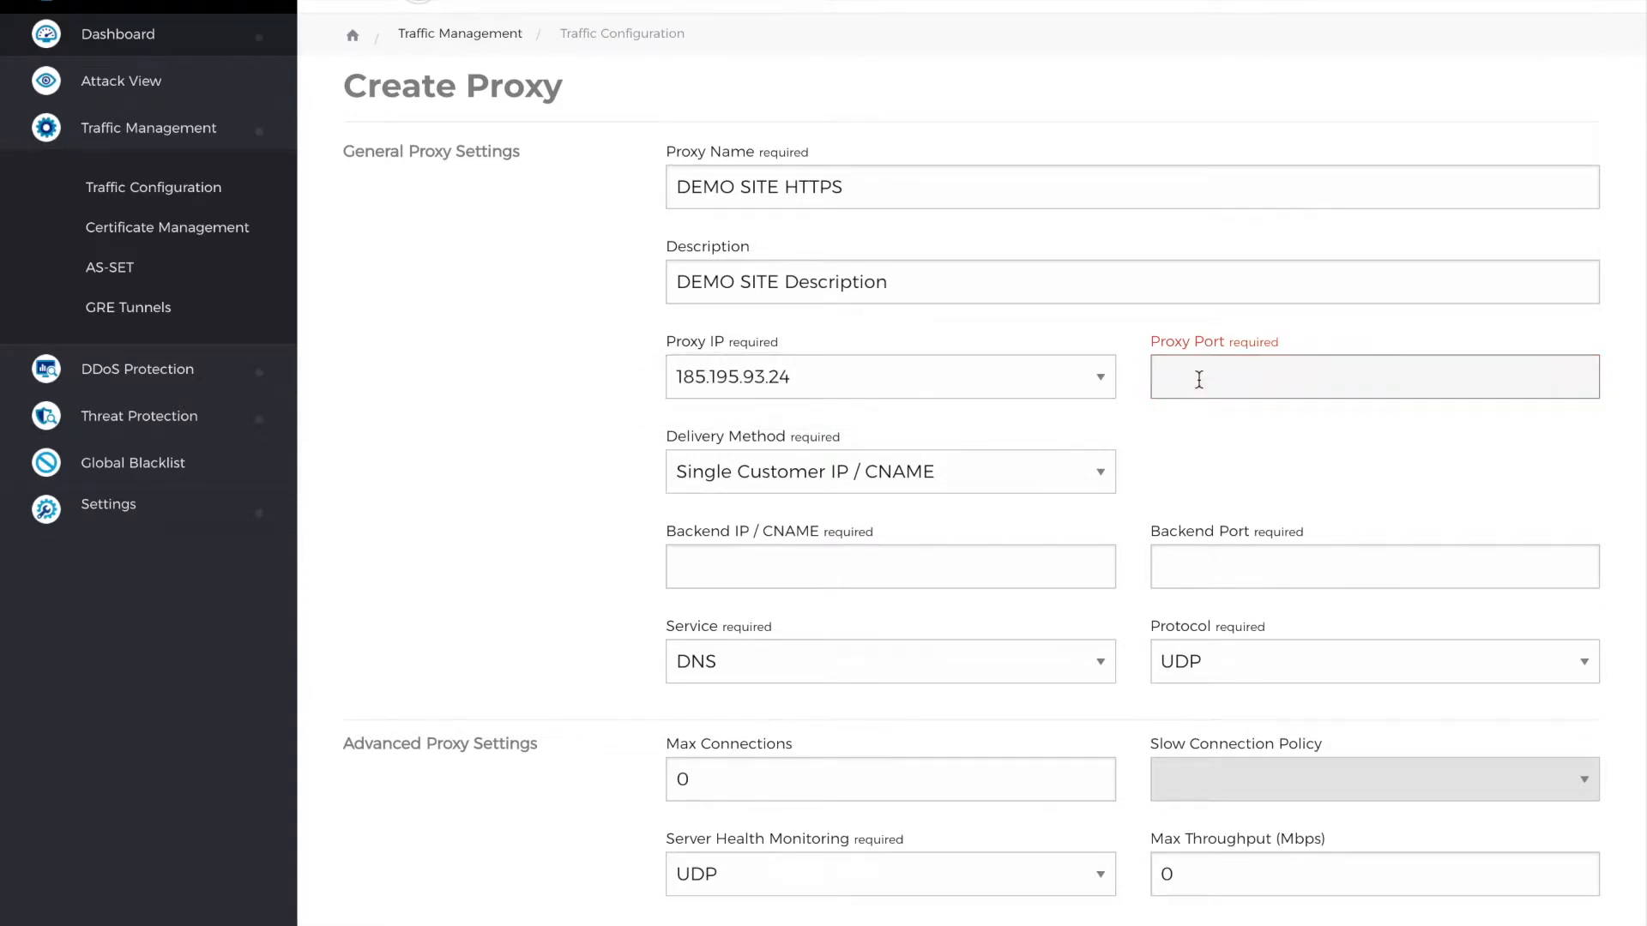
type("44")
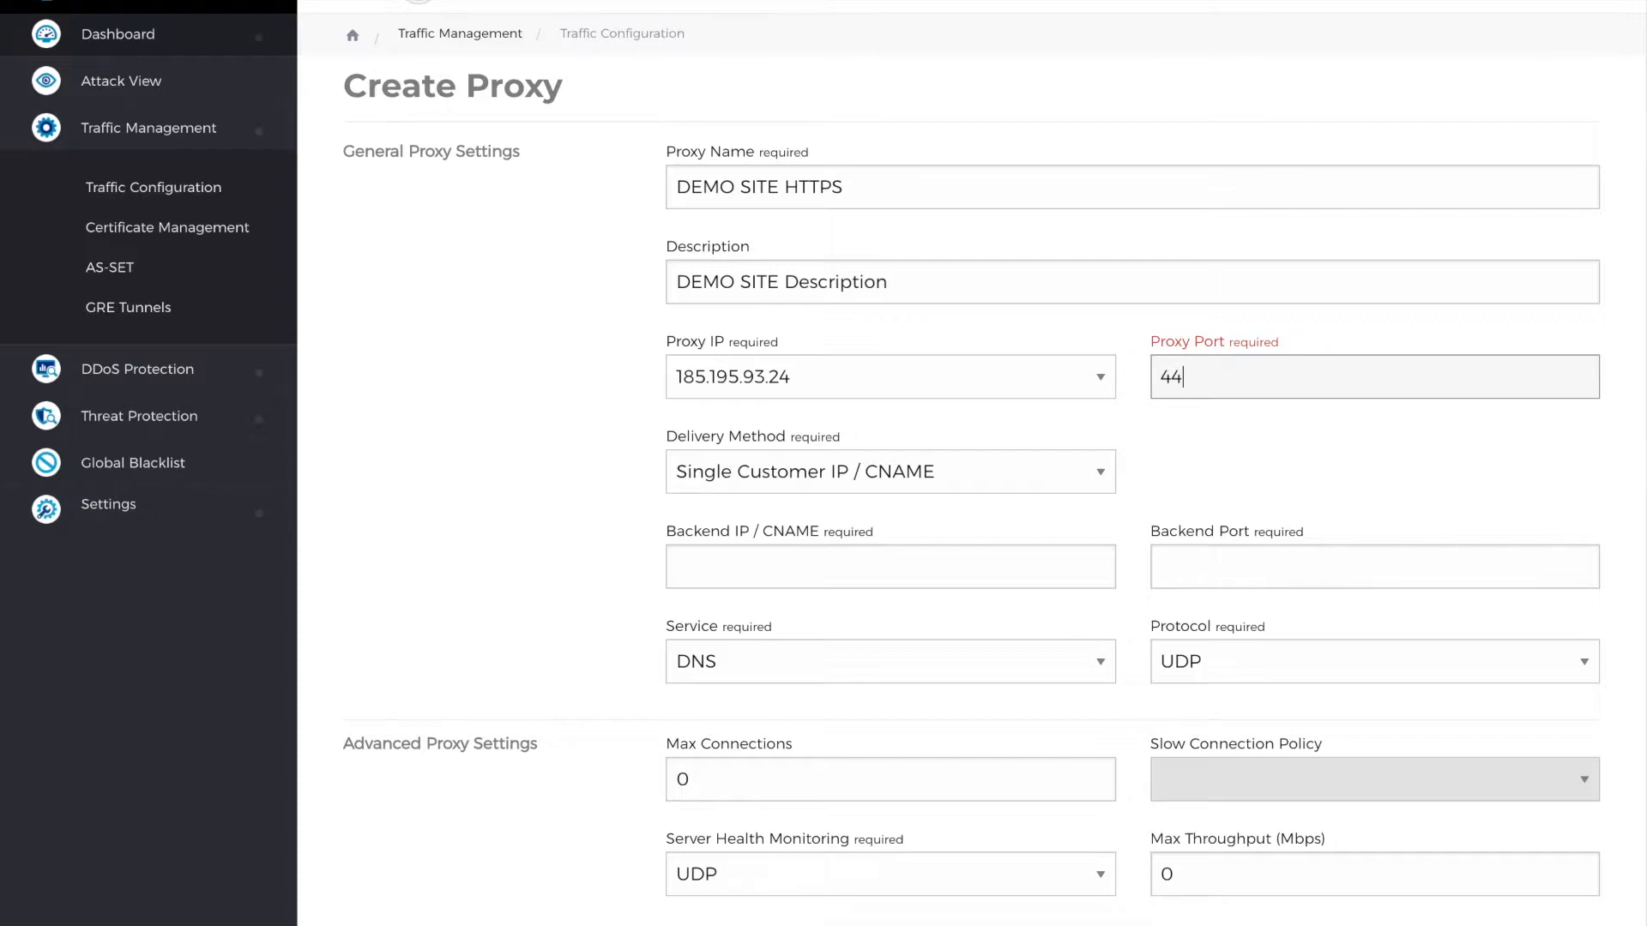
- Keep Single Customer IP/CNAME delivery, backend 35.196.196.155 port 443, service HTTPS
left_click(889, 470)
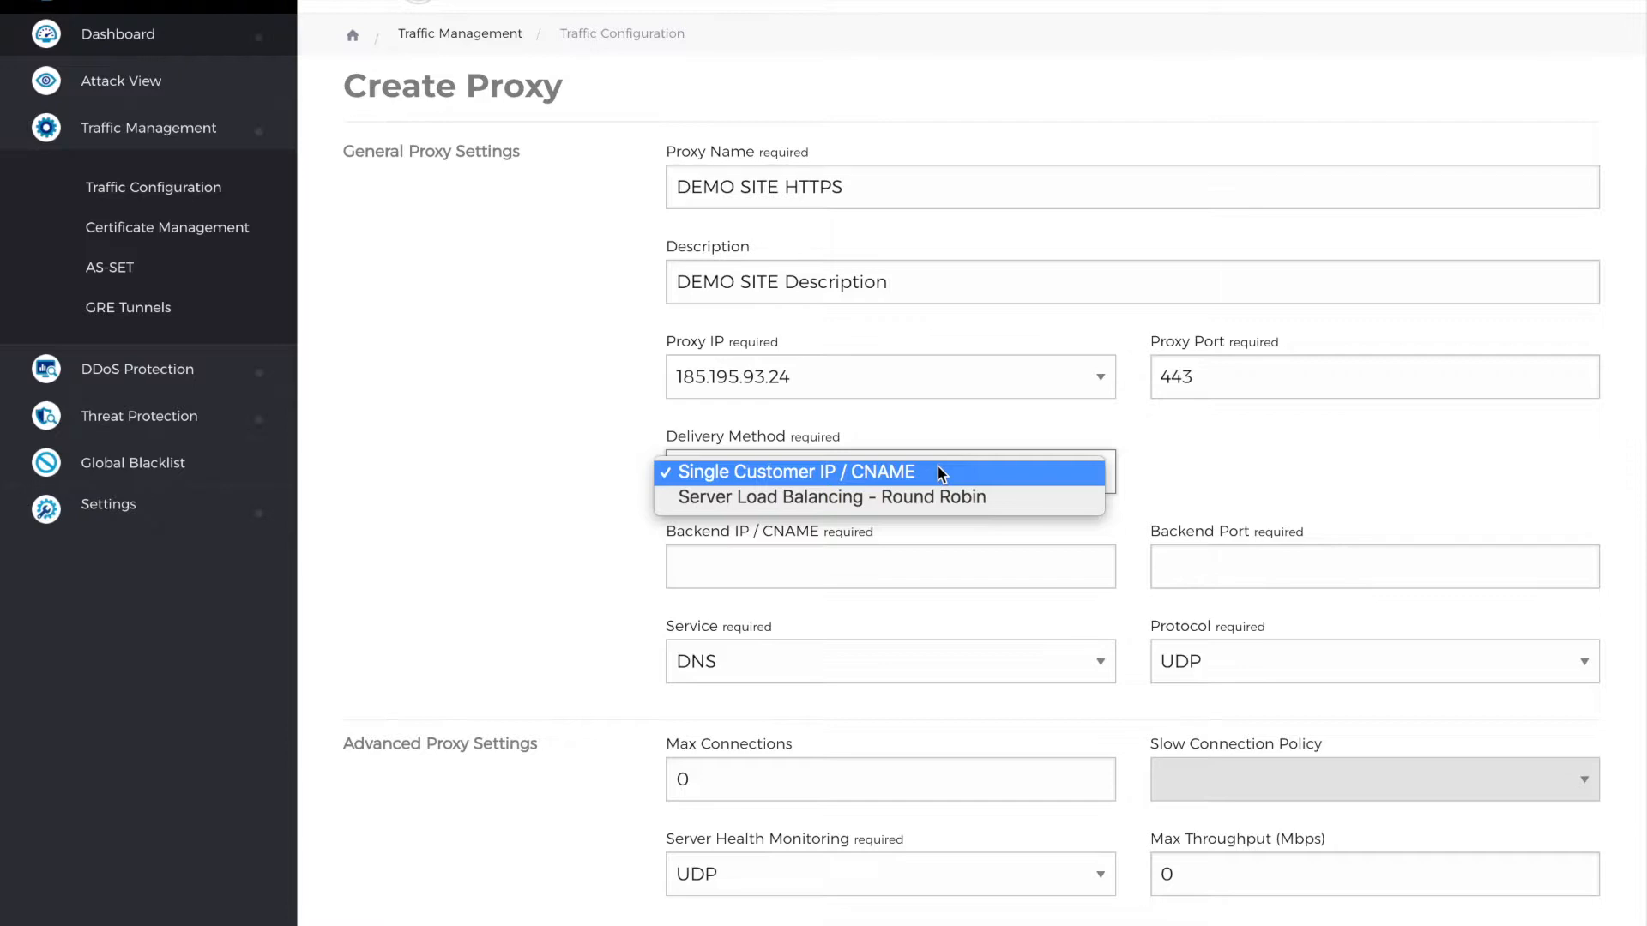
left_click(793, 472)
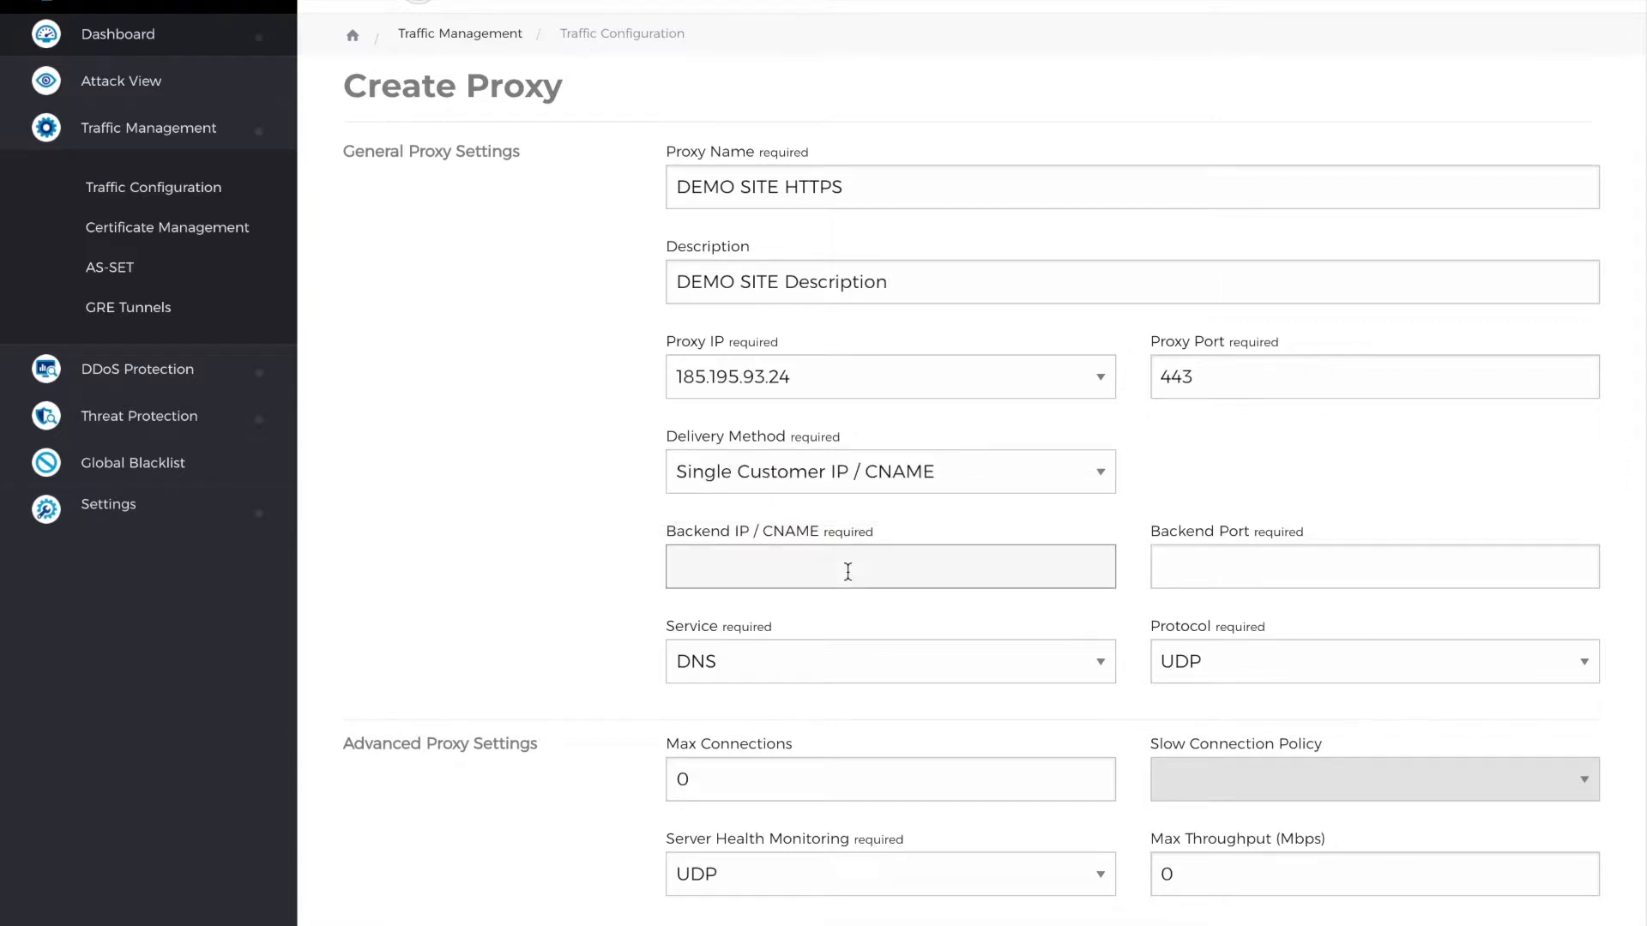
type("35.196.196.155")
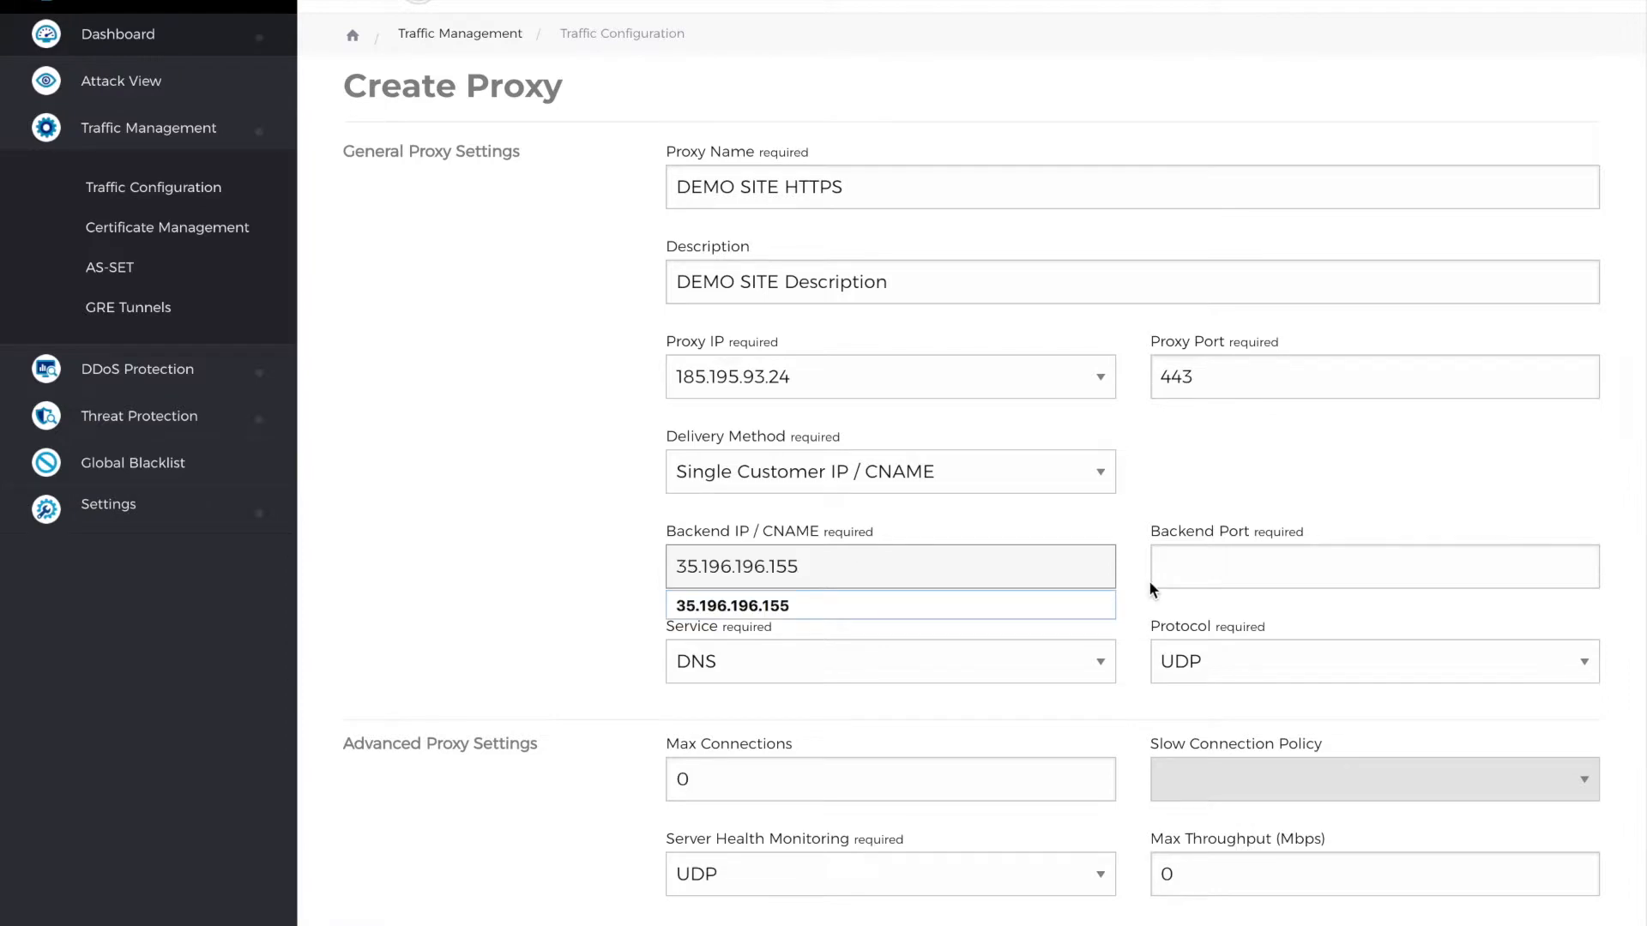
type("44")
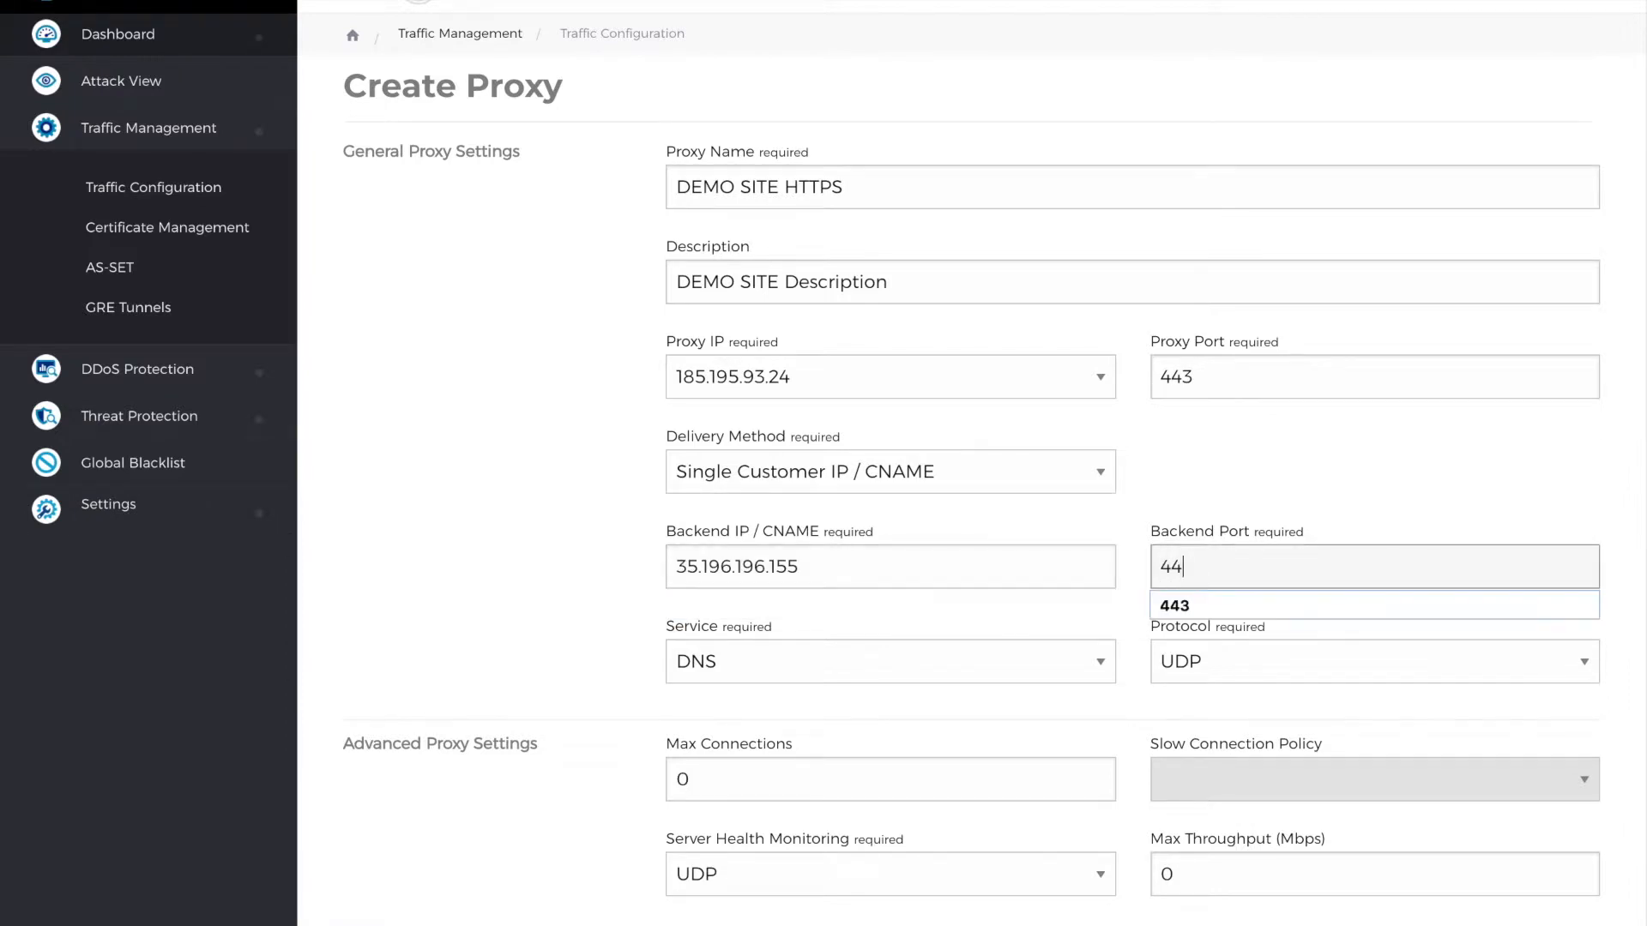
left_click(888, 662)
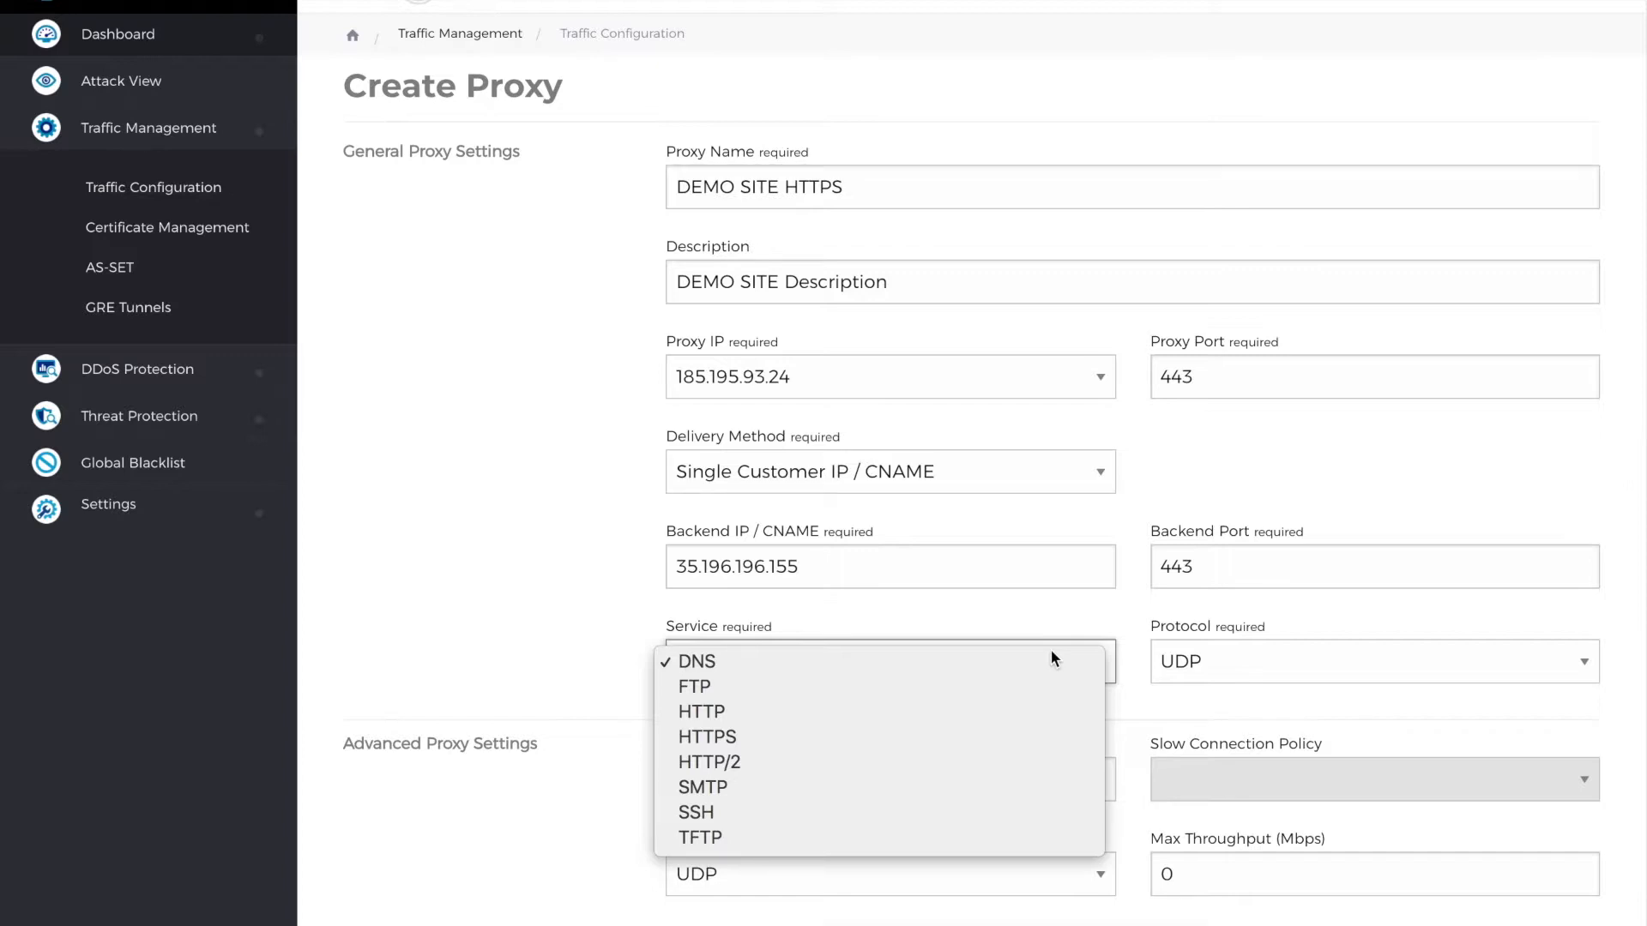
left_click(707, 736)
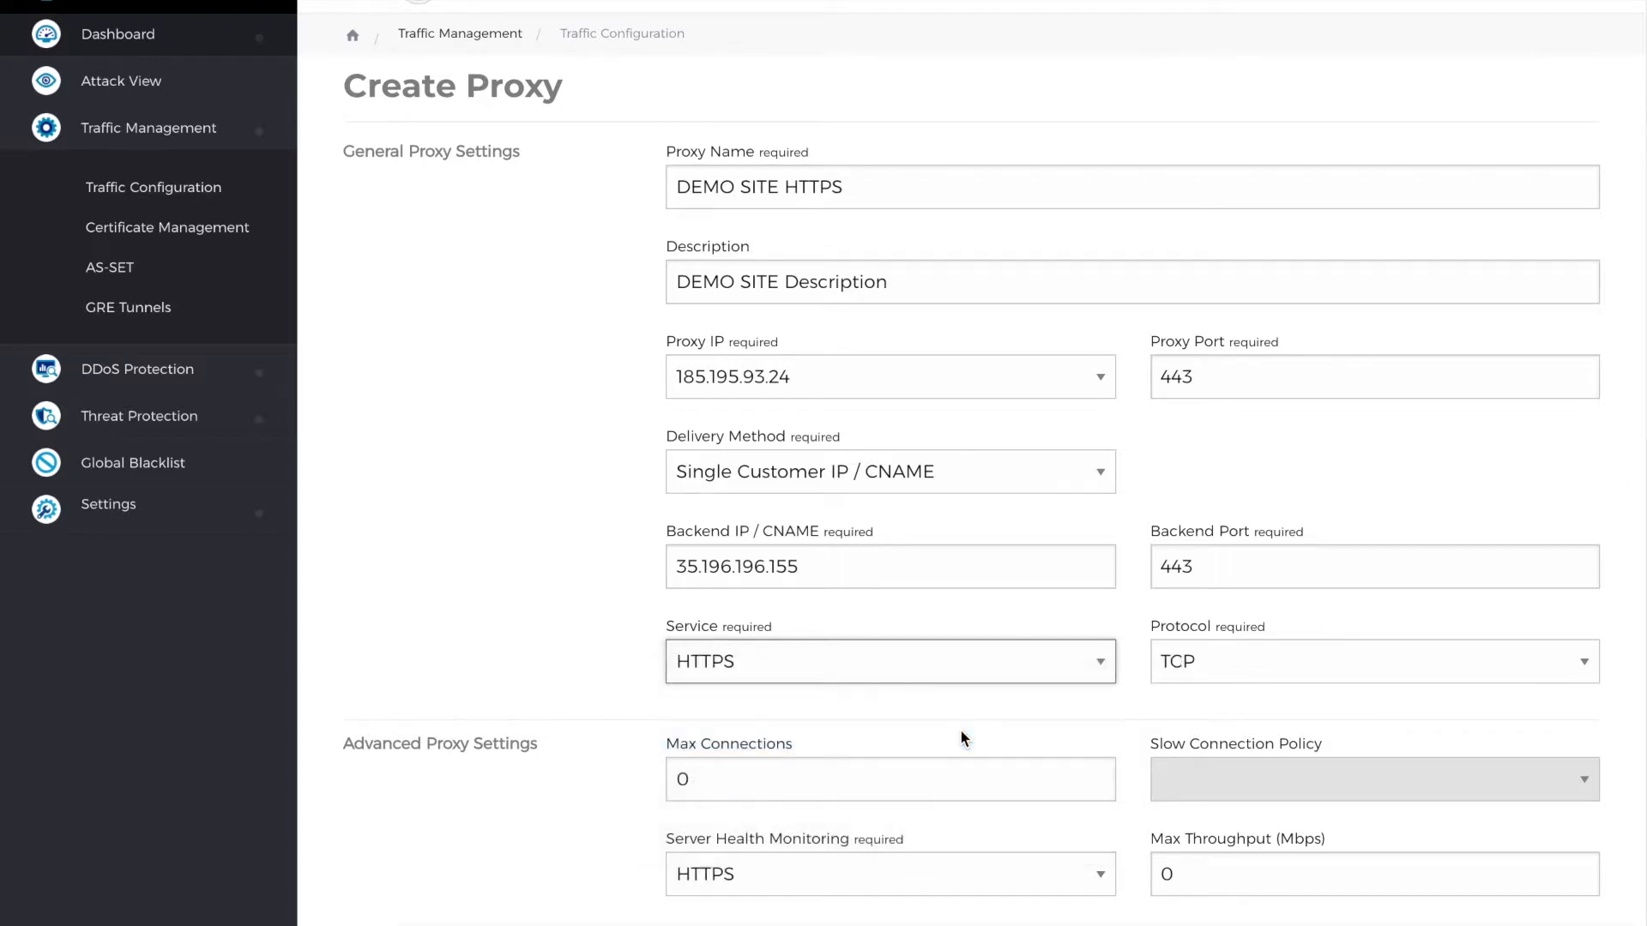
- Set the built-in slow connection policy with value 2000 and HTTPS health monitoring
scroll("down", 3)
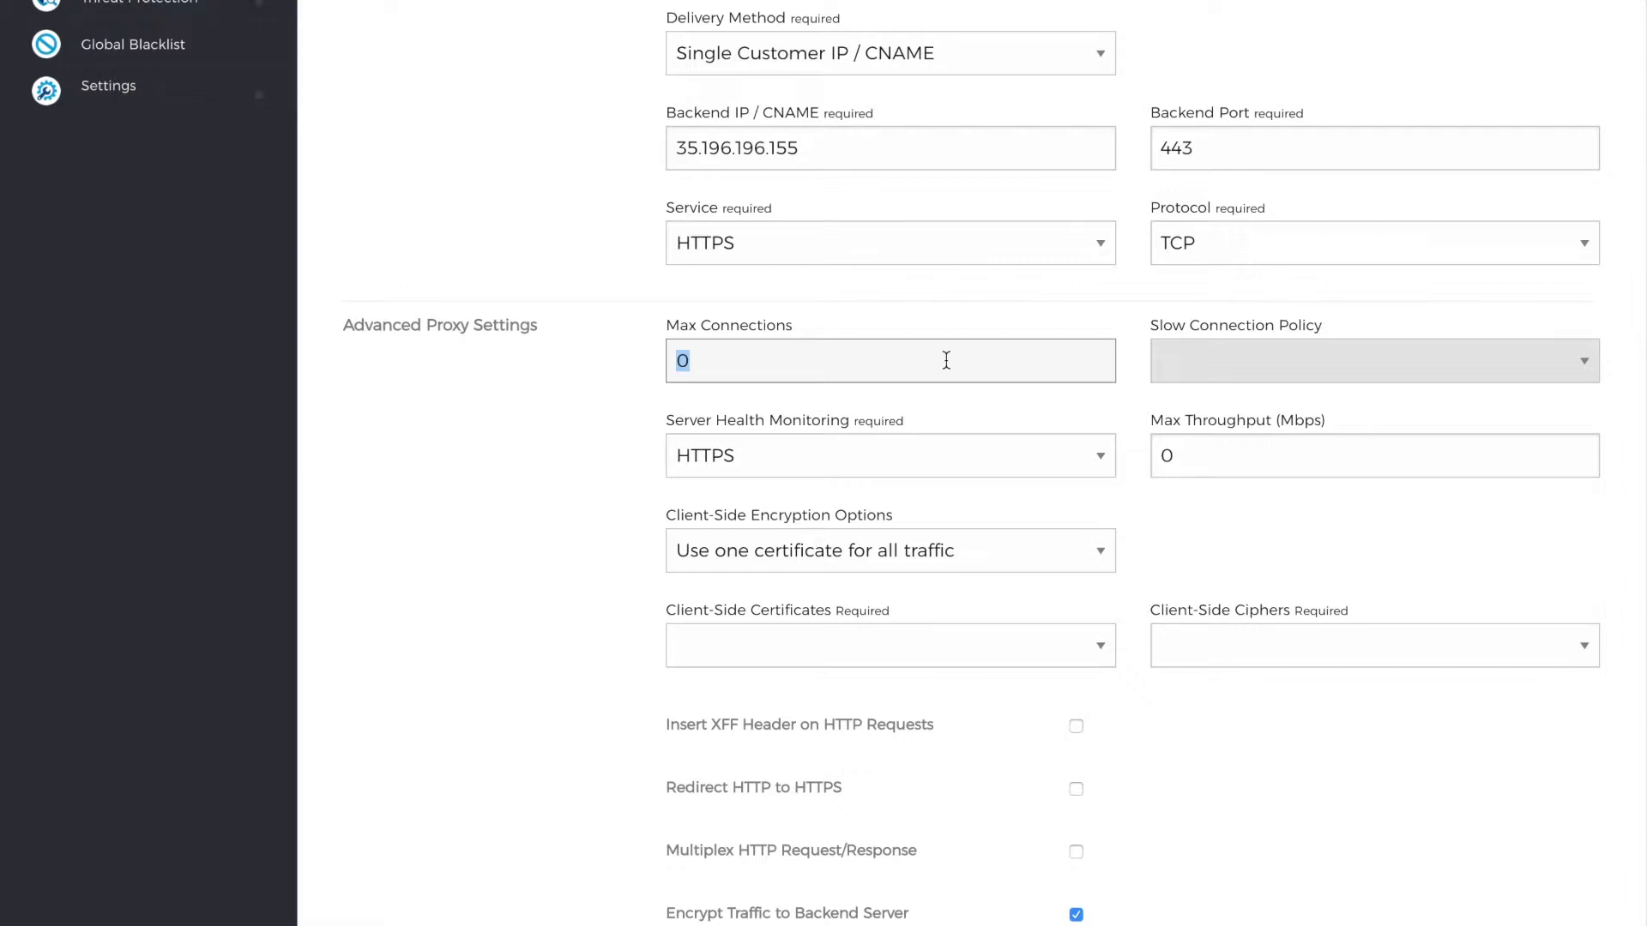
type("2")
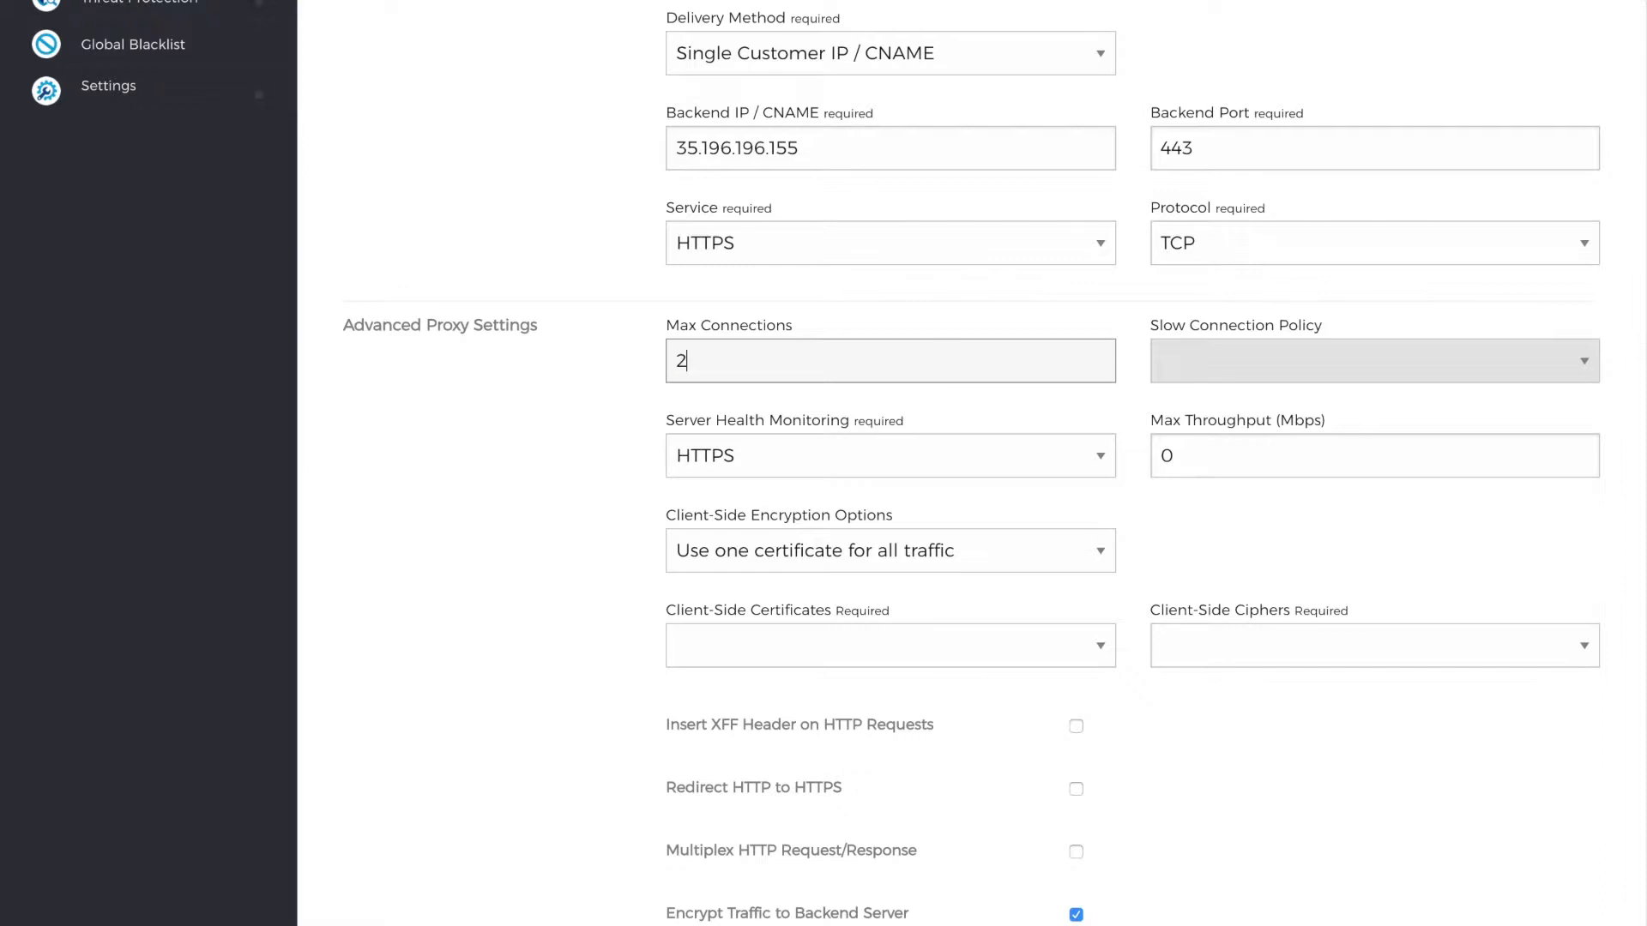
type("000")
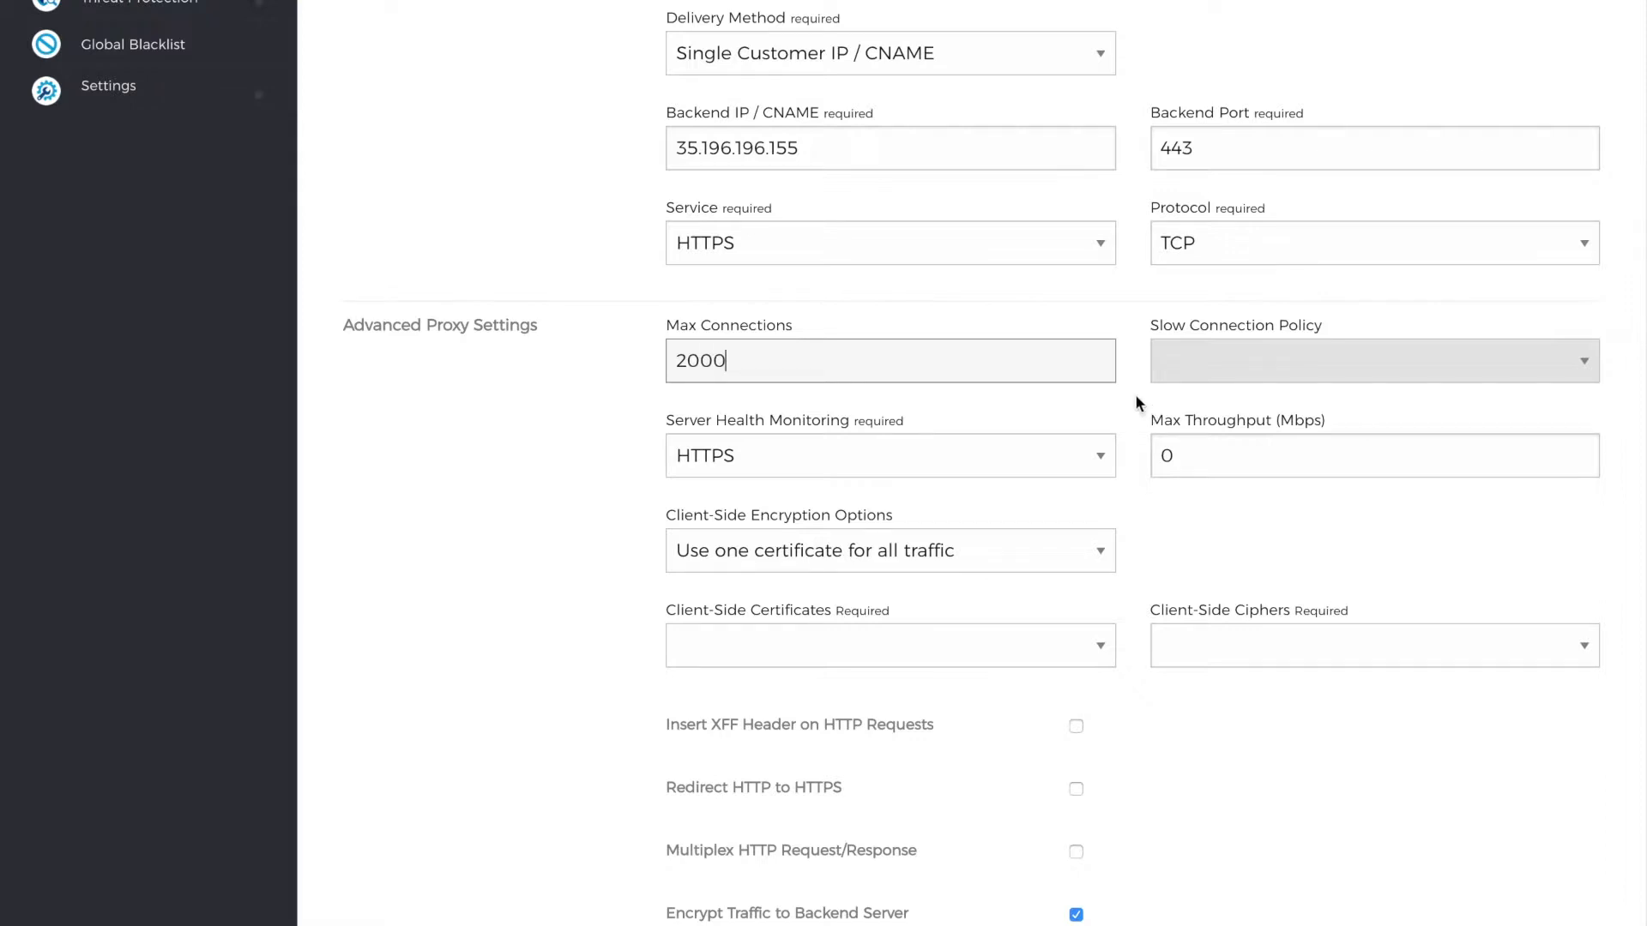
left_click(1372, 360)
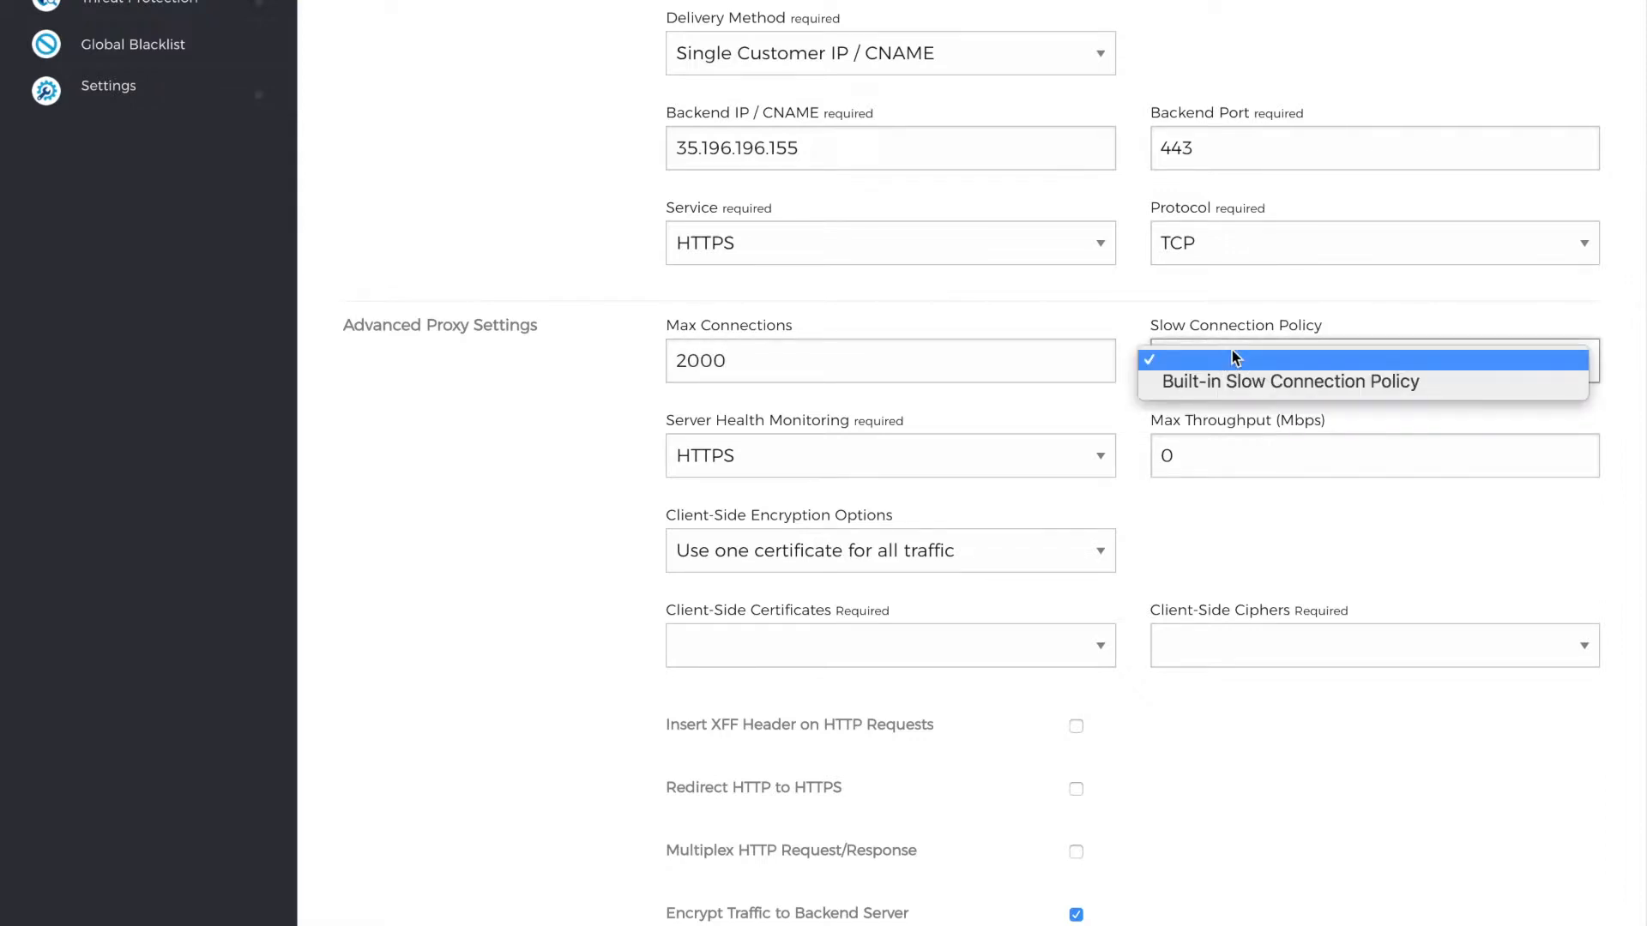
mouse_move(1218, 381)
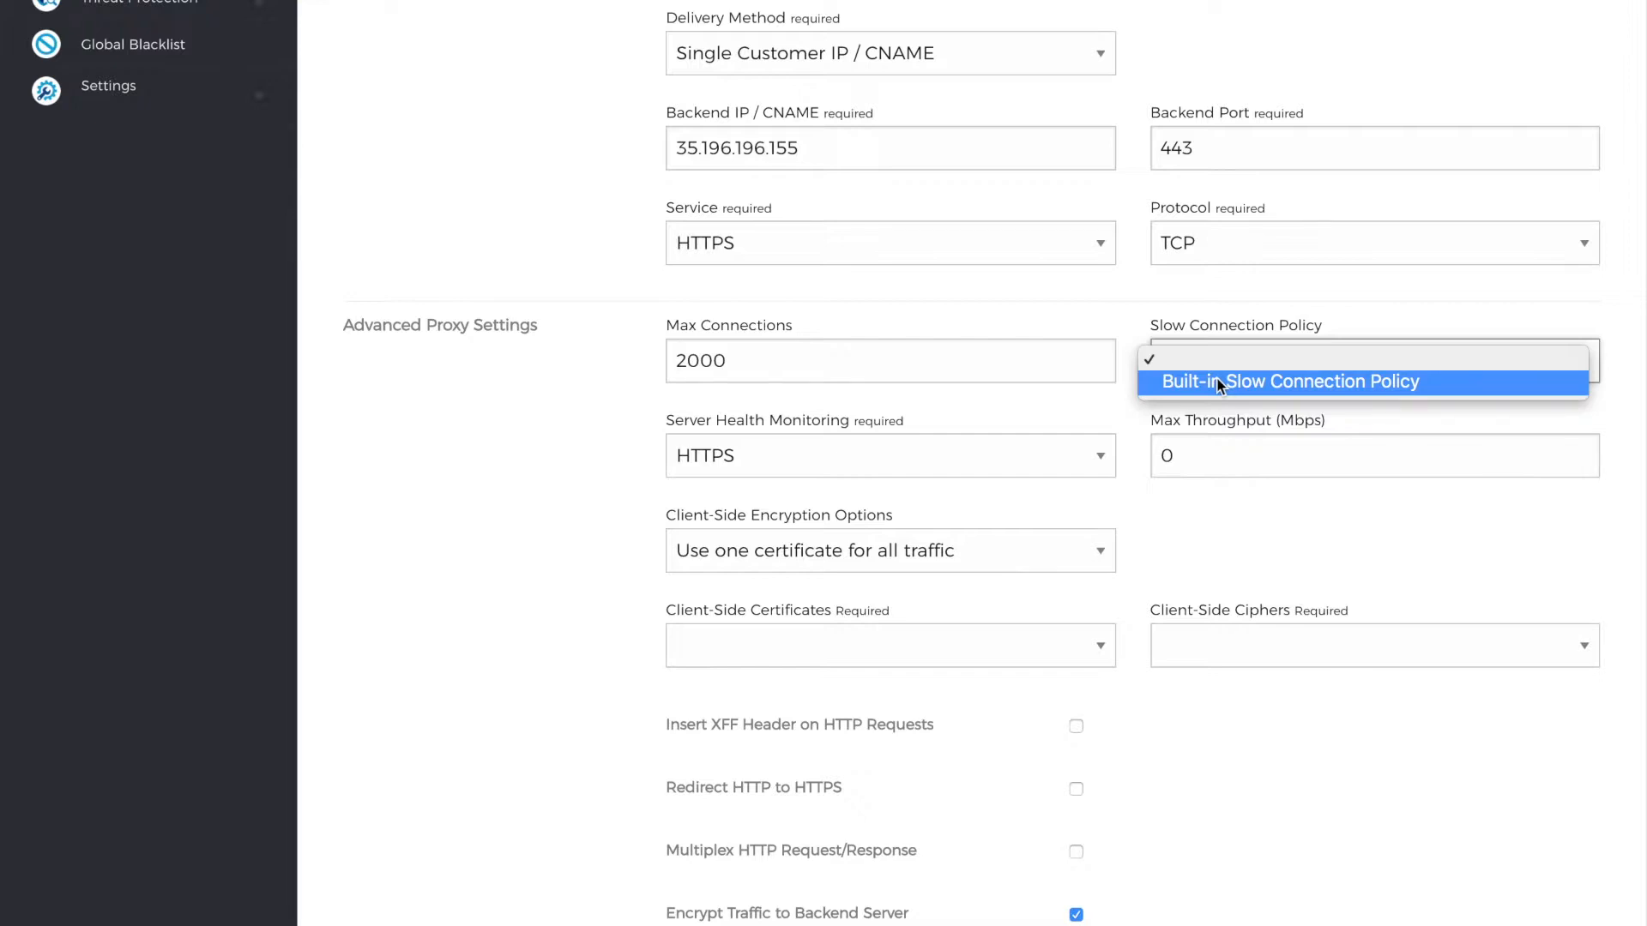
left_click(891, 454)
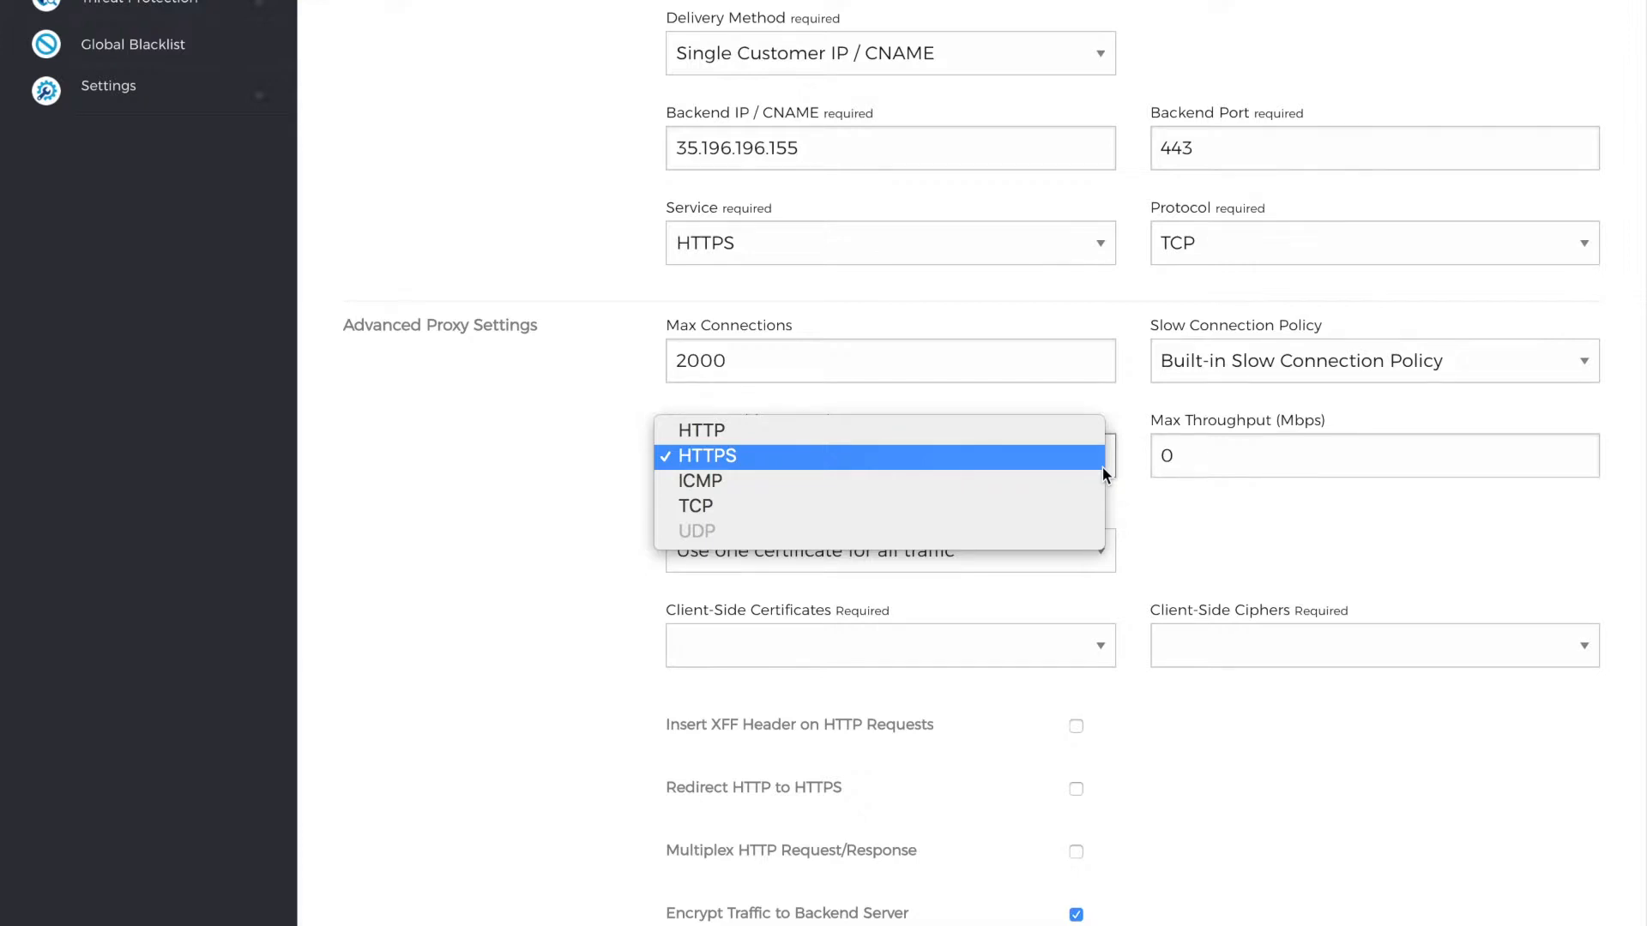
left_click(706, 456)
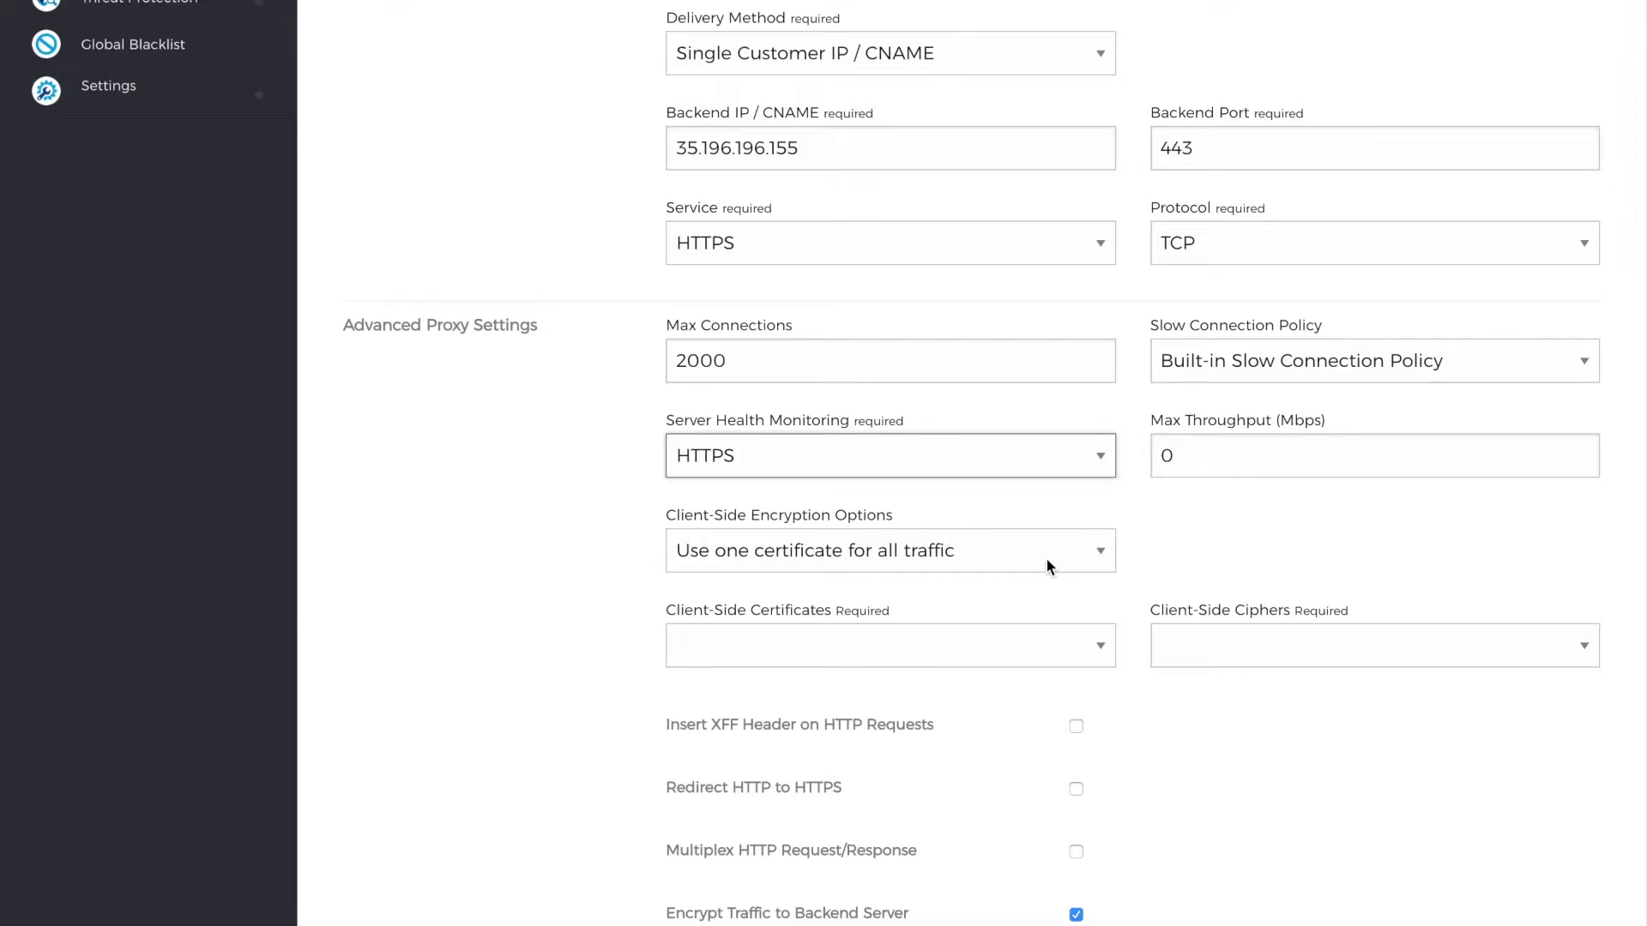
- Use the bbn-demo.website certificate, TLSv1.1/1.2 ciphers, XFF header insertion and HTTP-to-HTTPS redirect
left_click(1370, 645)
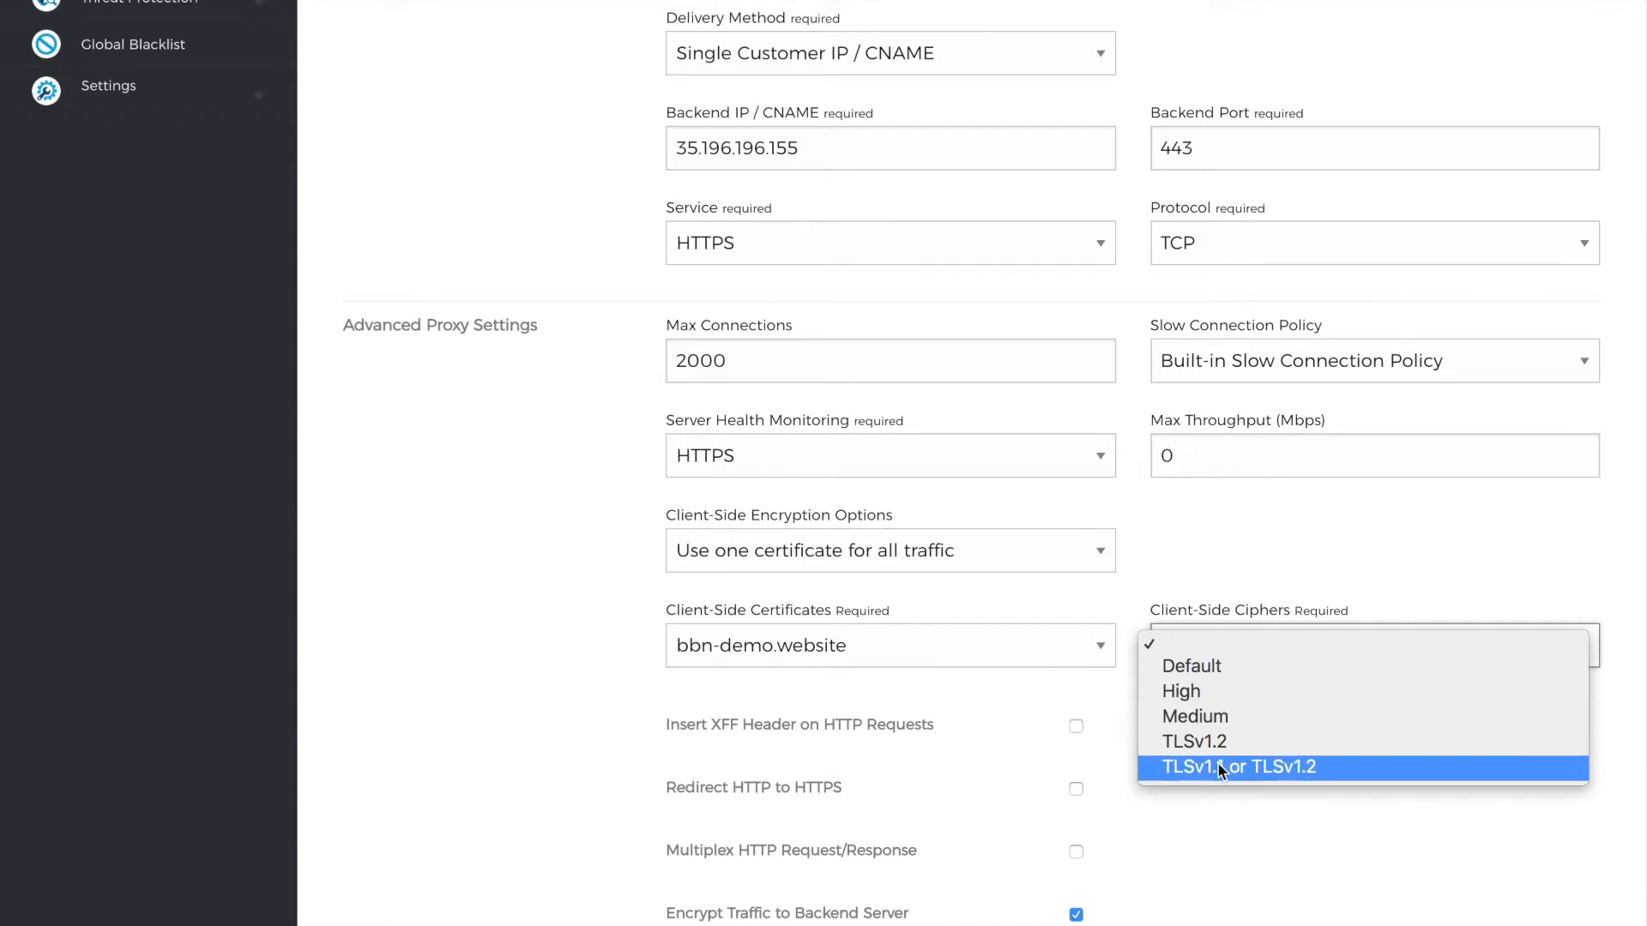
left_click(1238, 767)
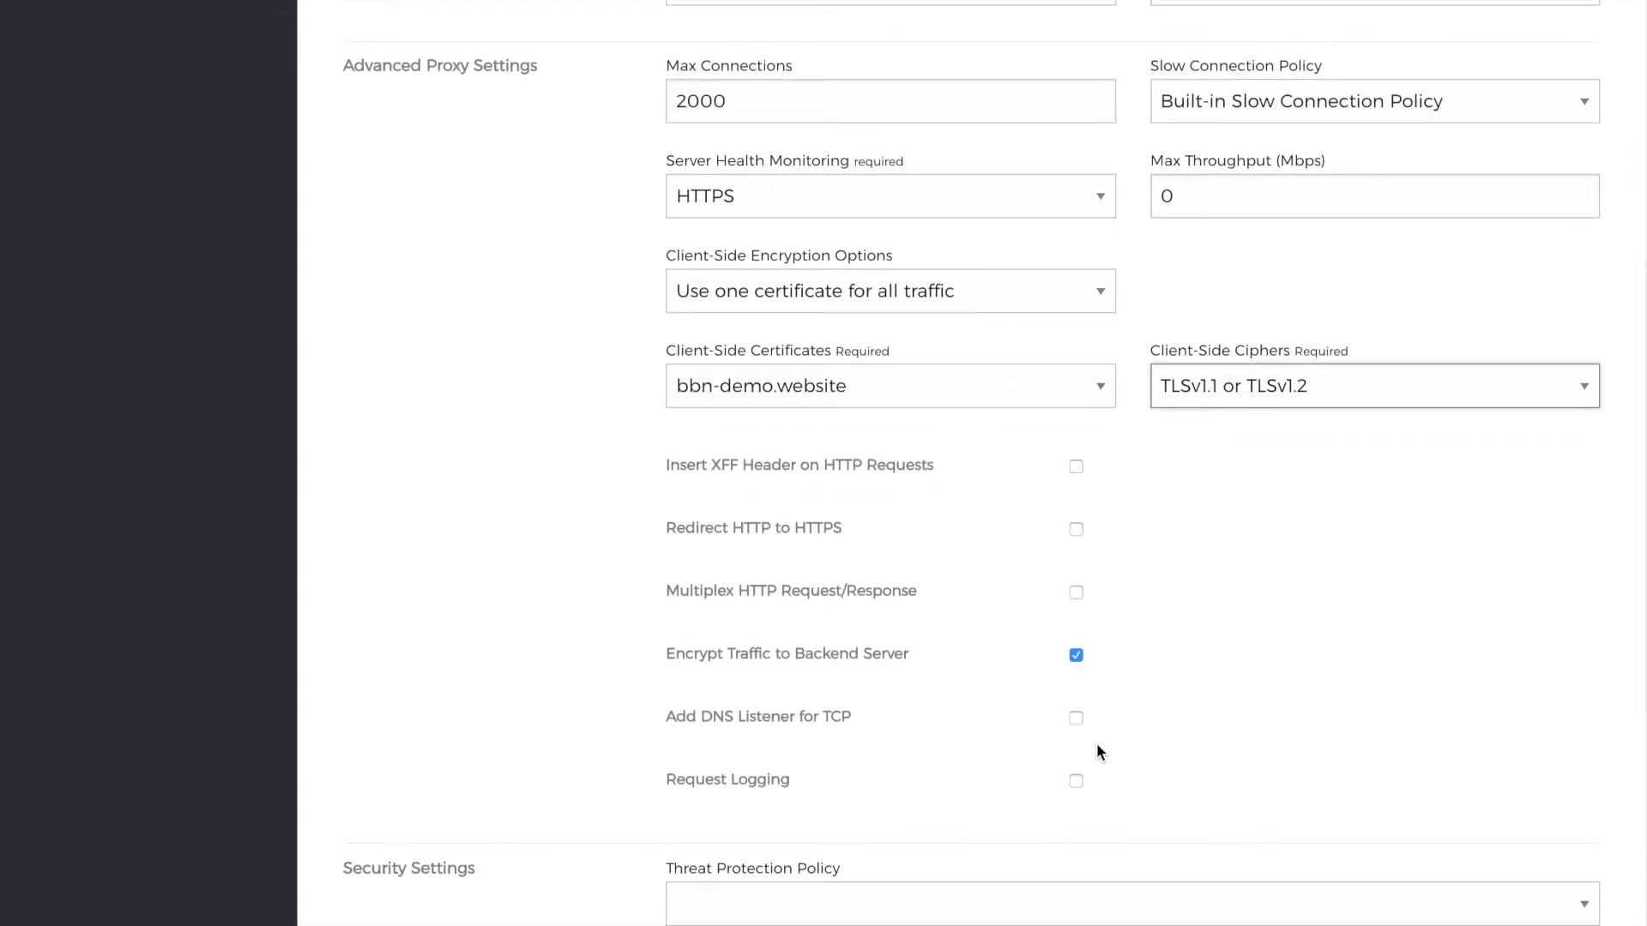
mouse_move(1079, 470)
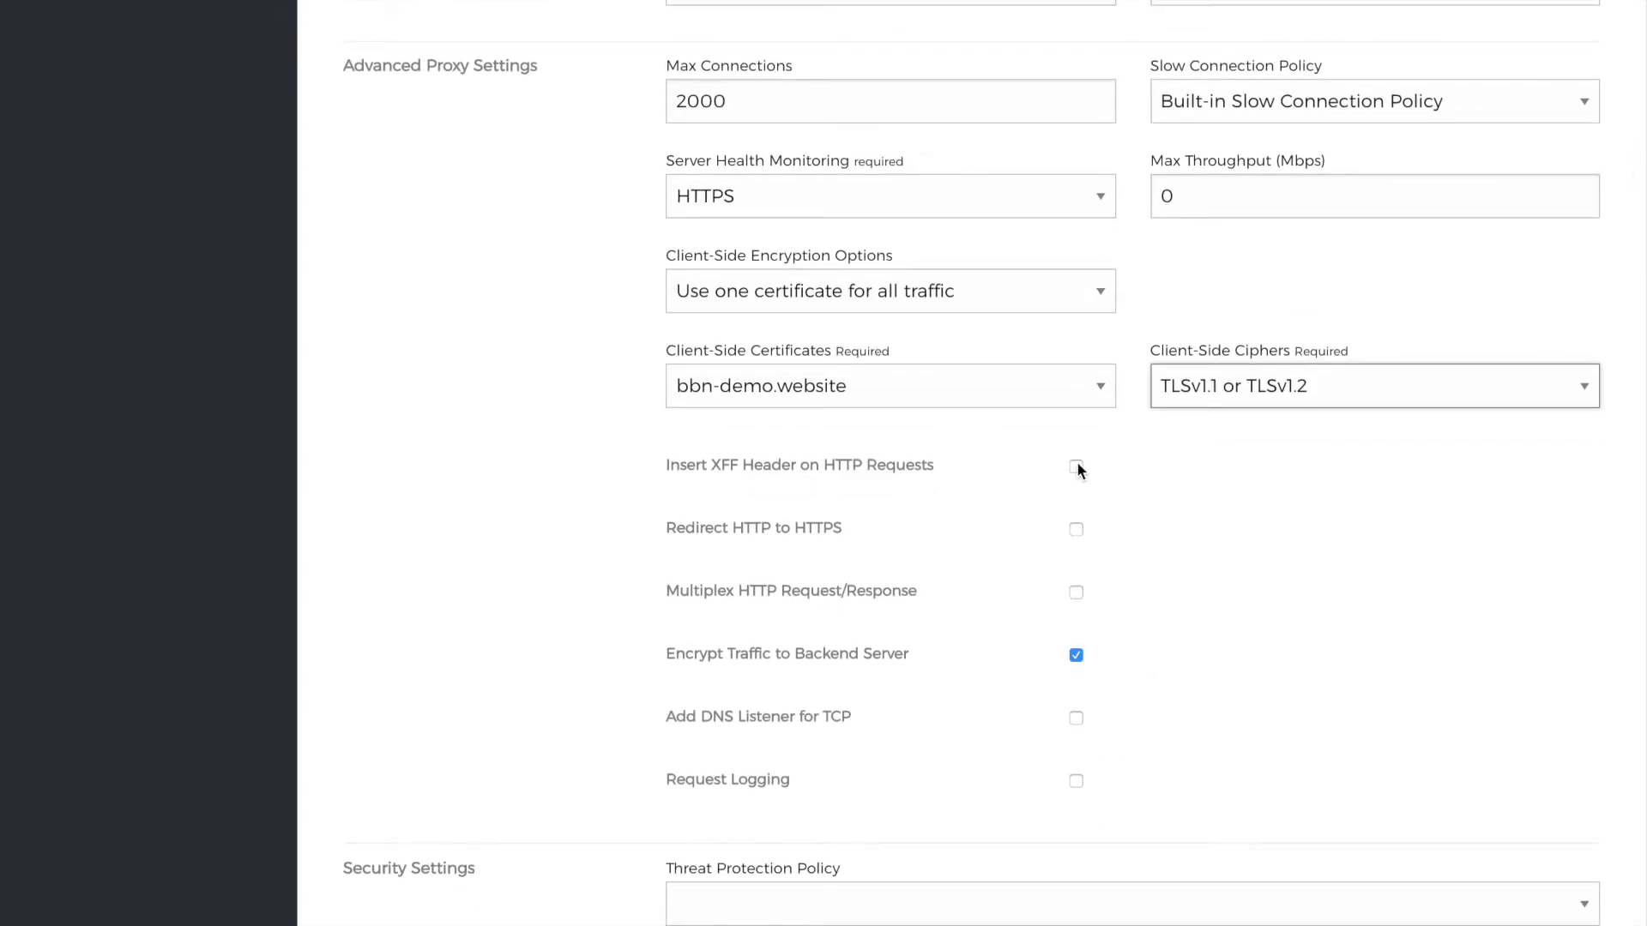
left_click(1076, 467)
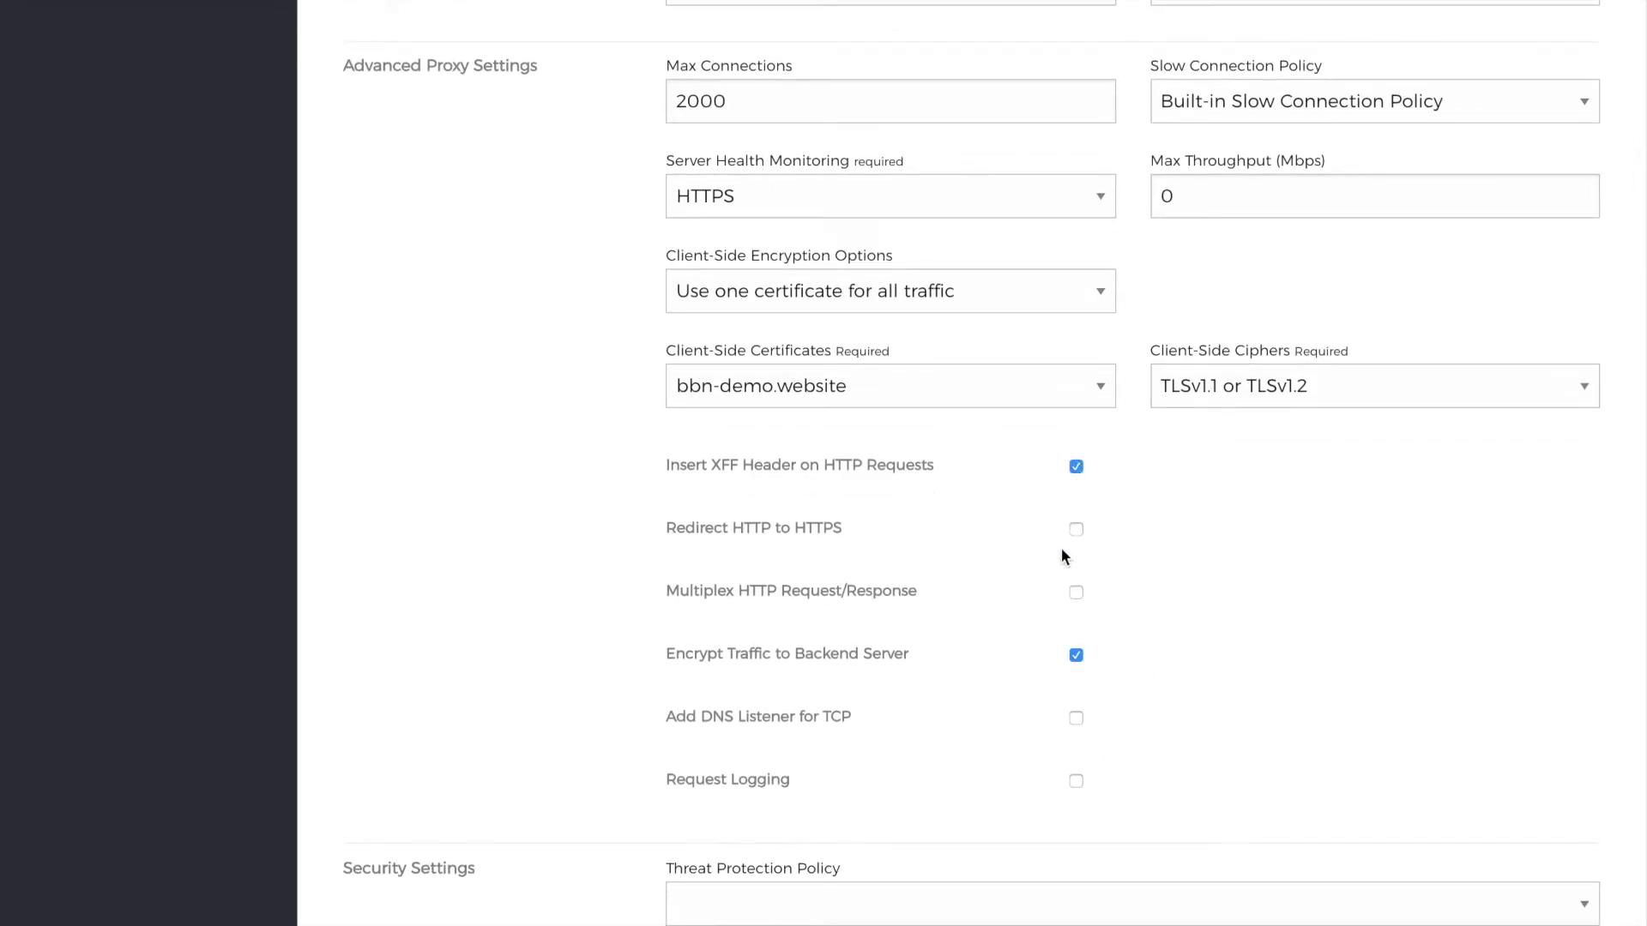
left_click(1075, 530)
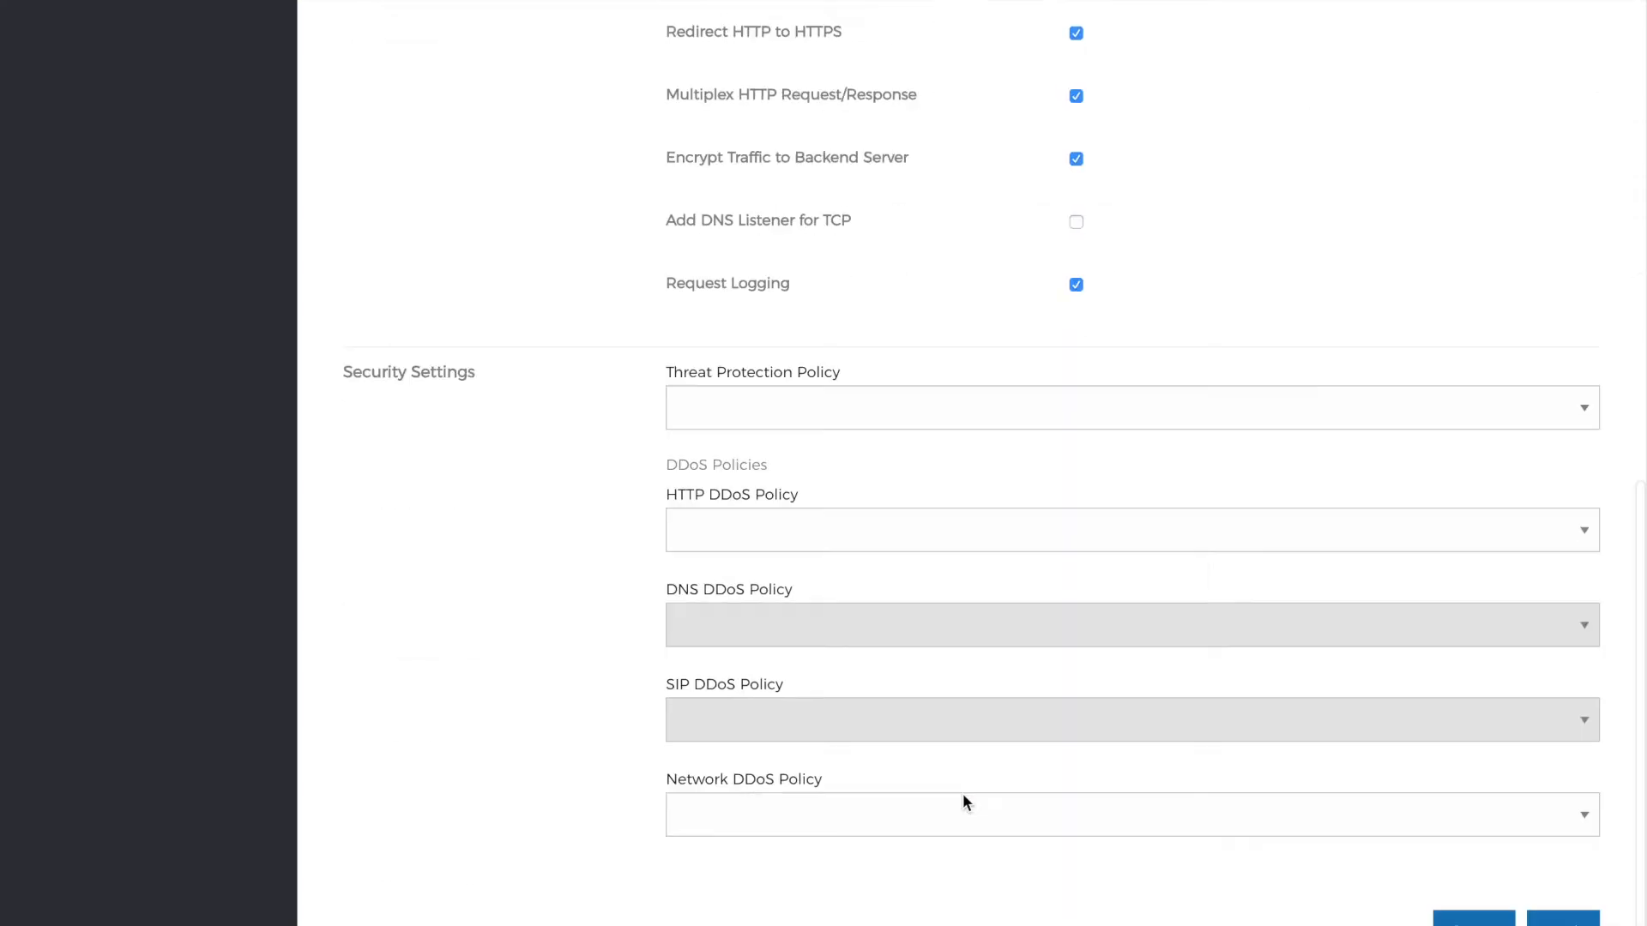
mouse_move(1014, 489)
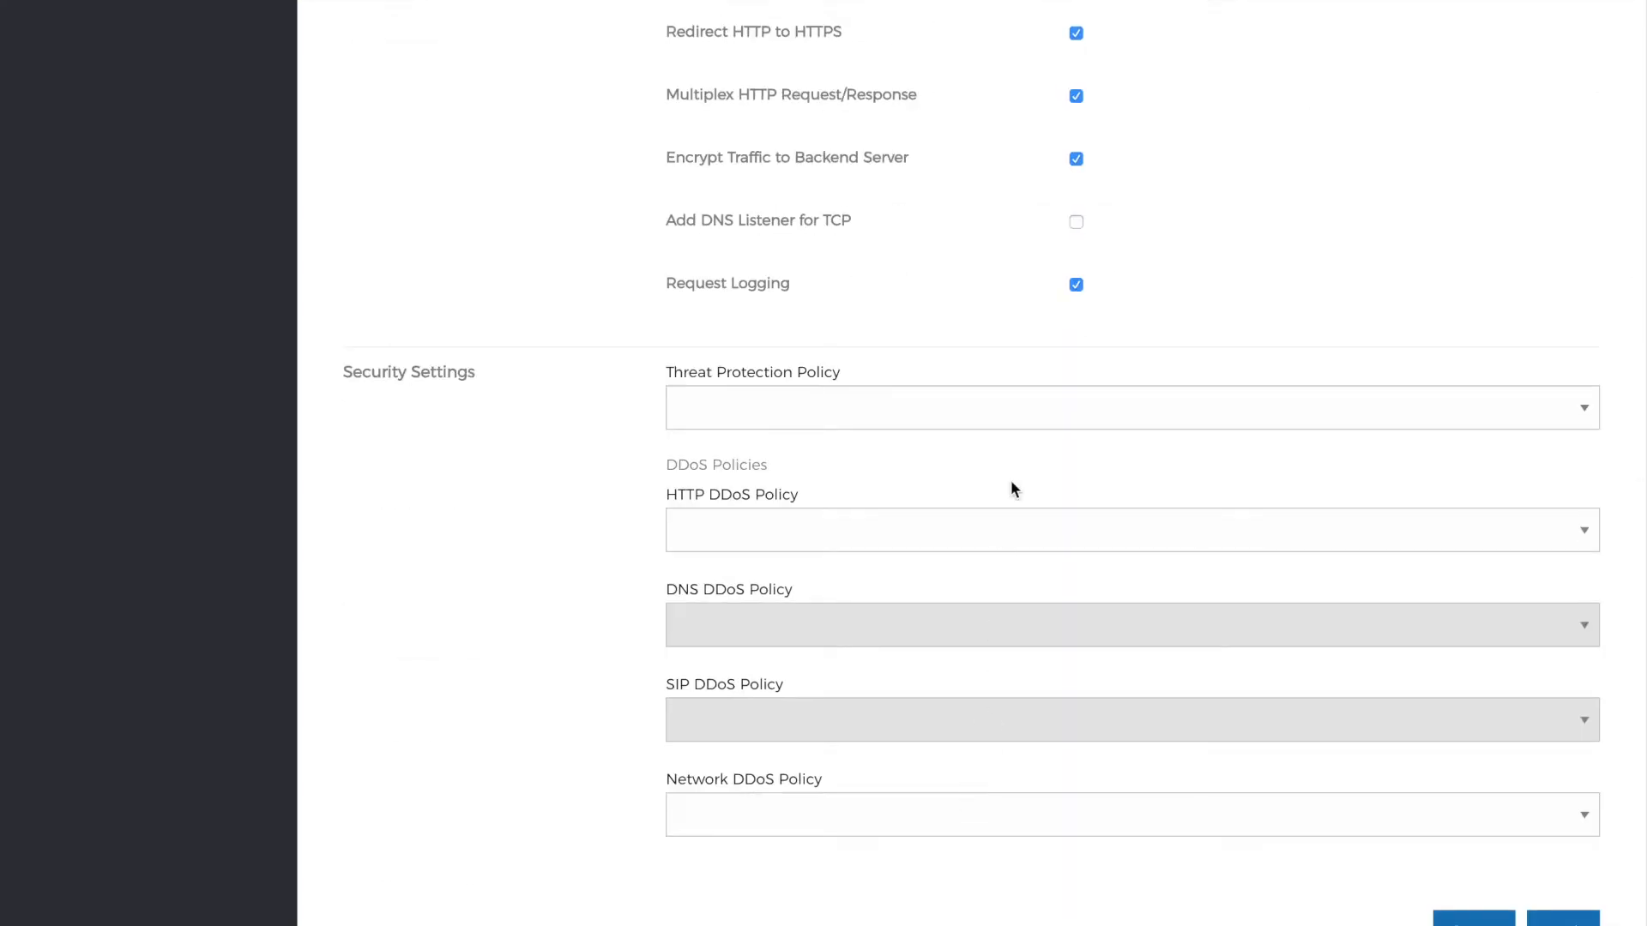
- Attach the Acme production threat policy and the recommended network DDoS protection
left_click(1131, 409)
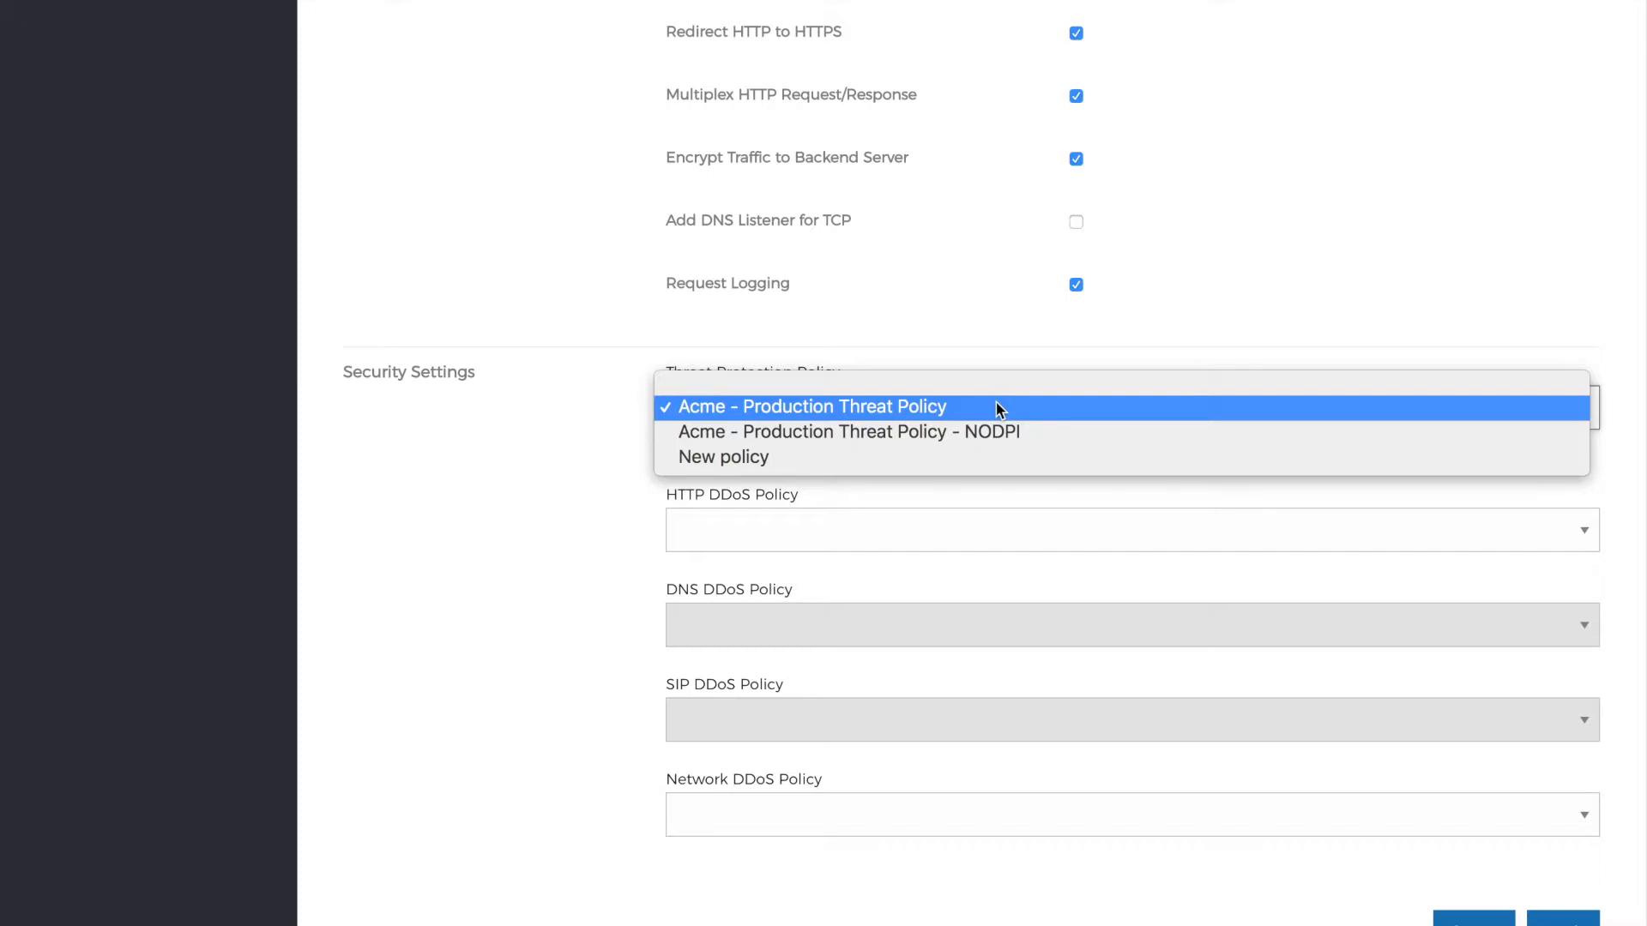
left_click(808, 409)
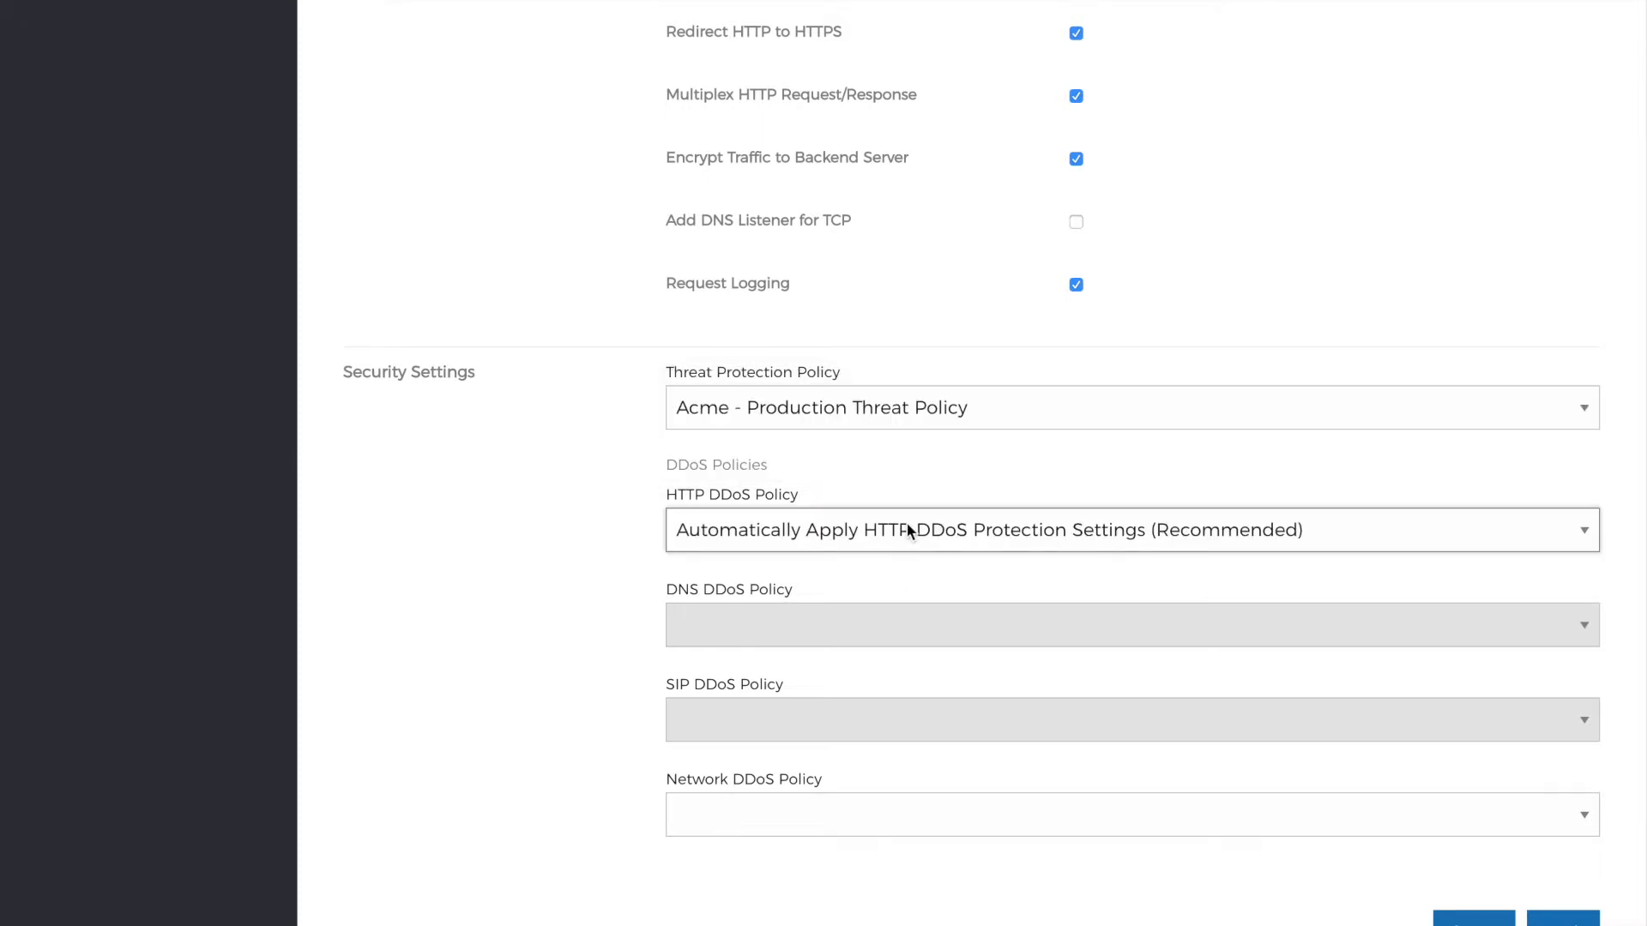
mouse_move(782, 820)
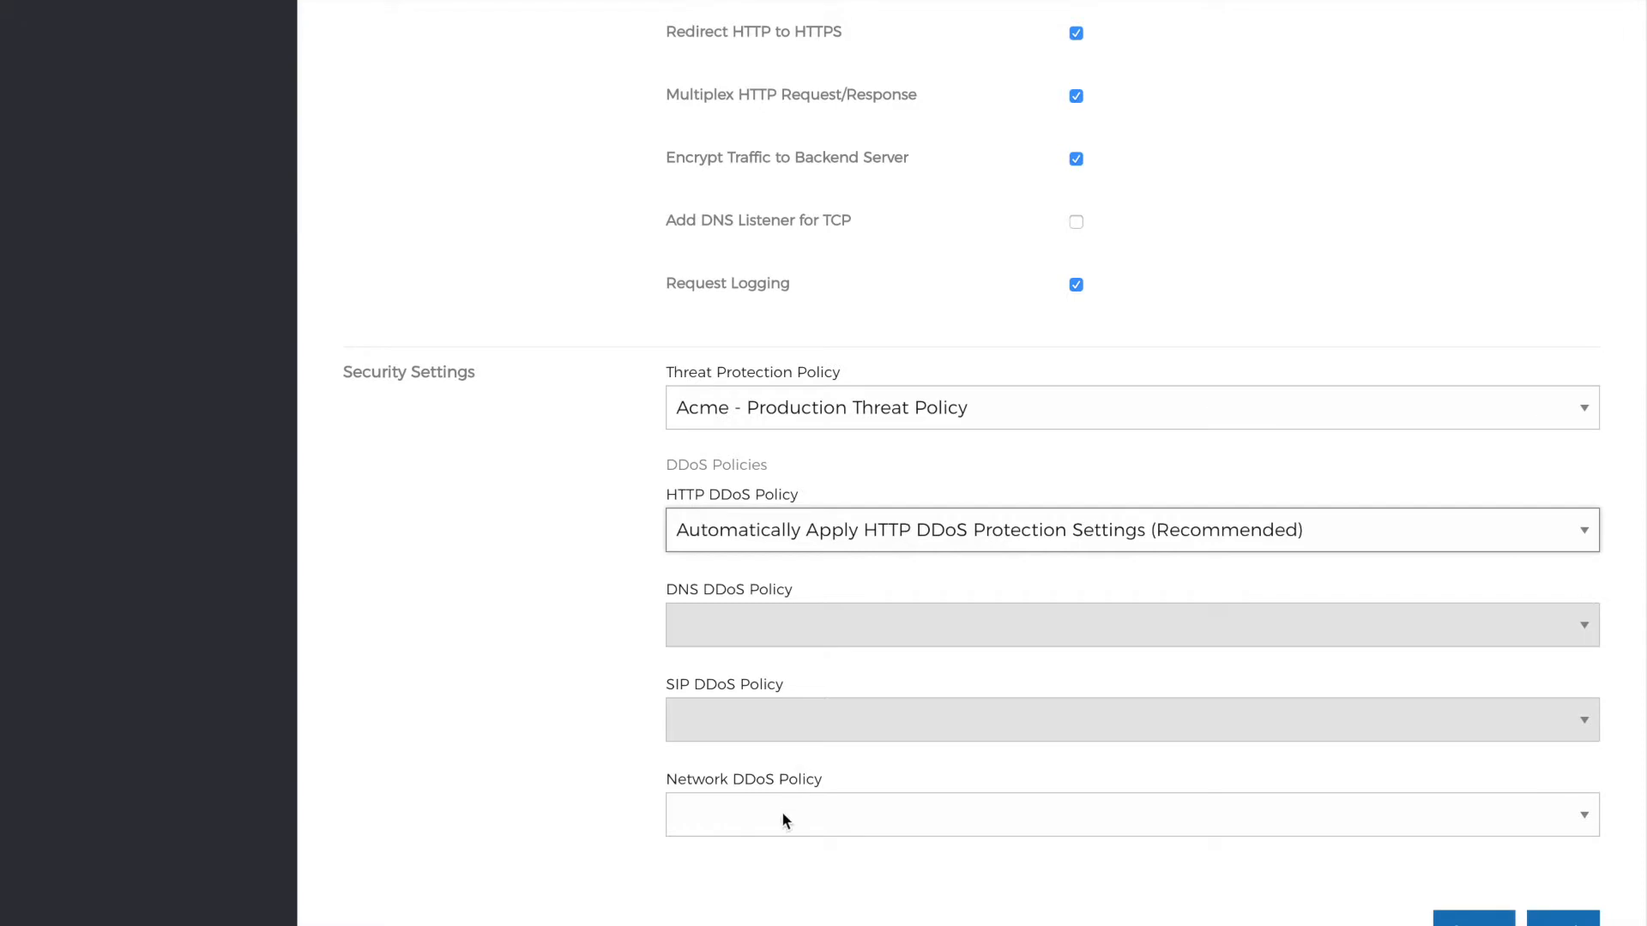
left_click(1132, 814)
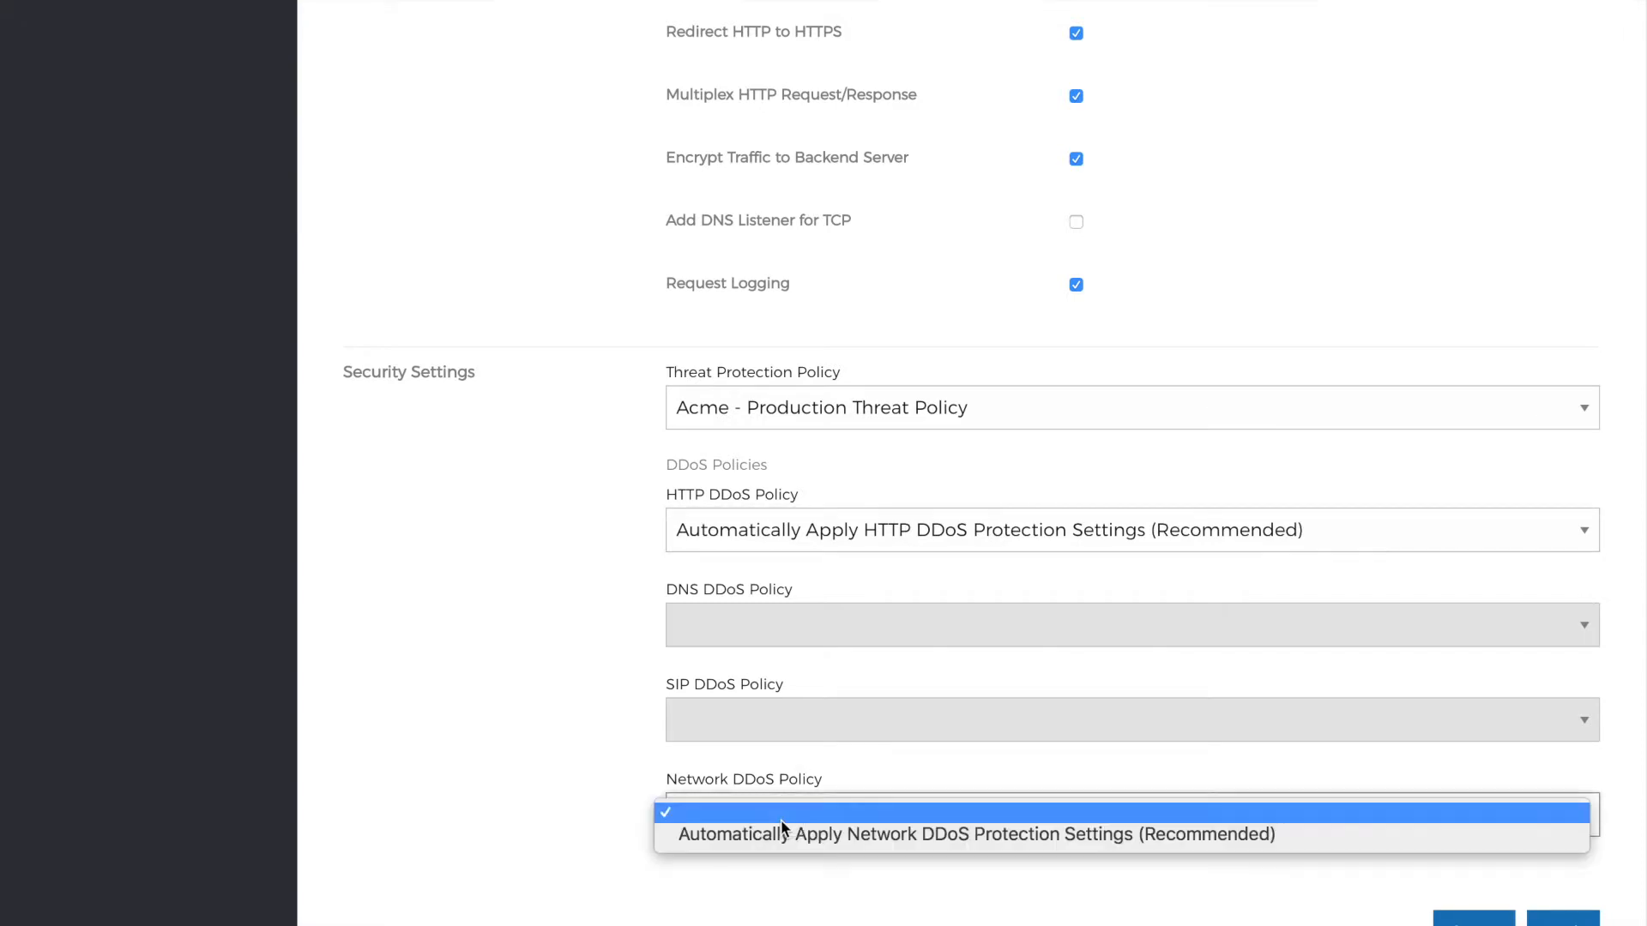
left_click(981, 834)
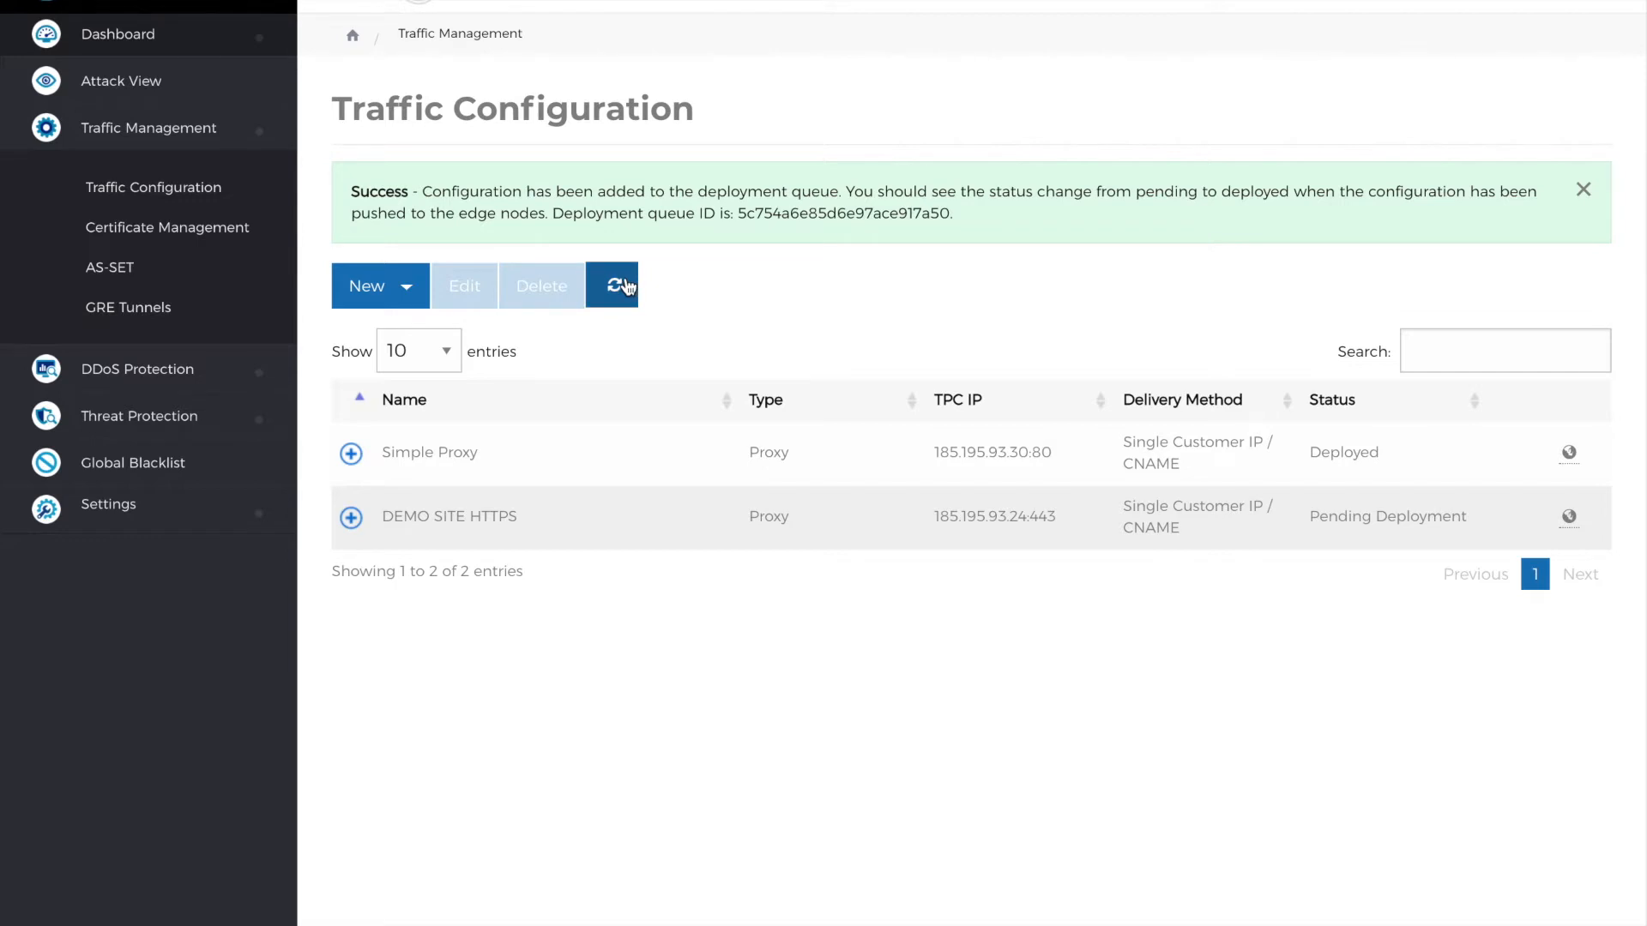
- Refresh deployment status, then proceed past the certificate warning to load the site at 185.195.93.24
left_click(613, 287)
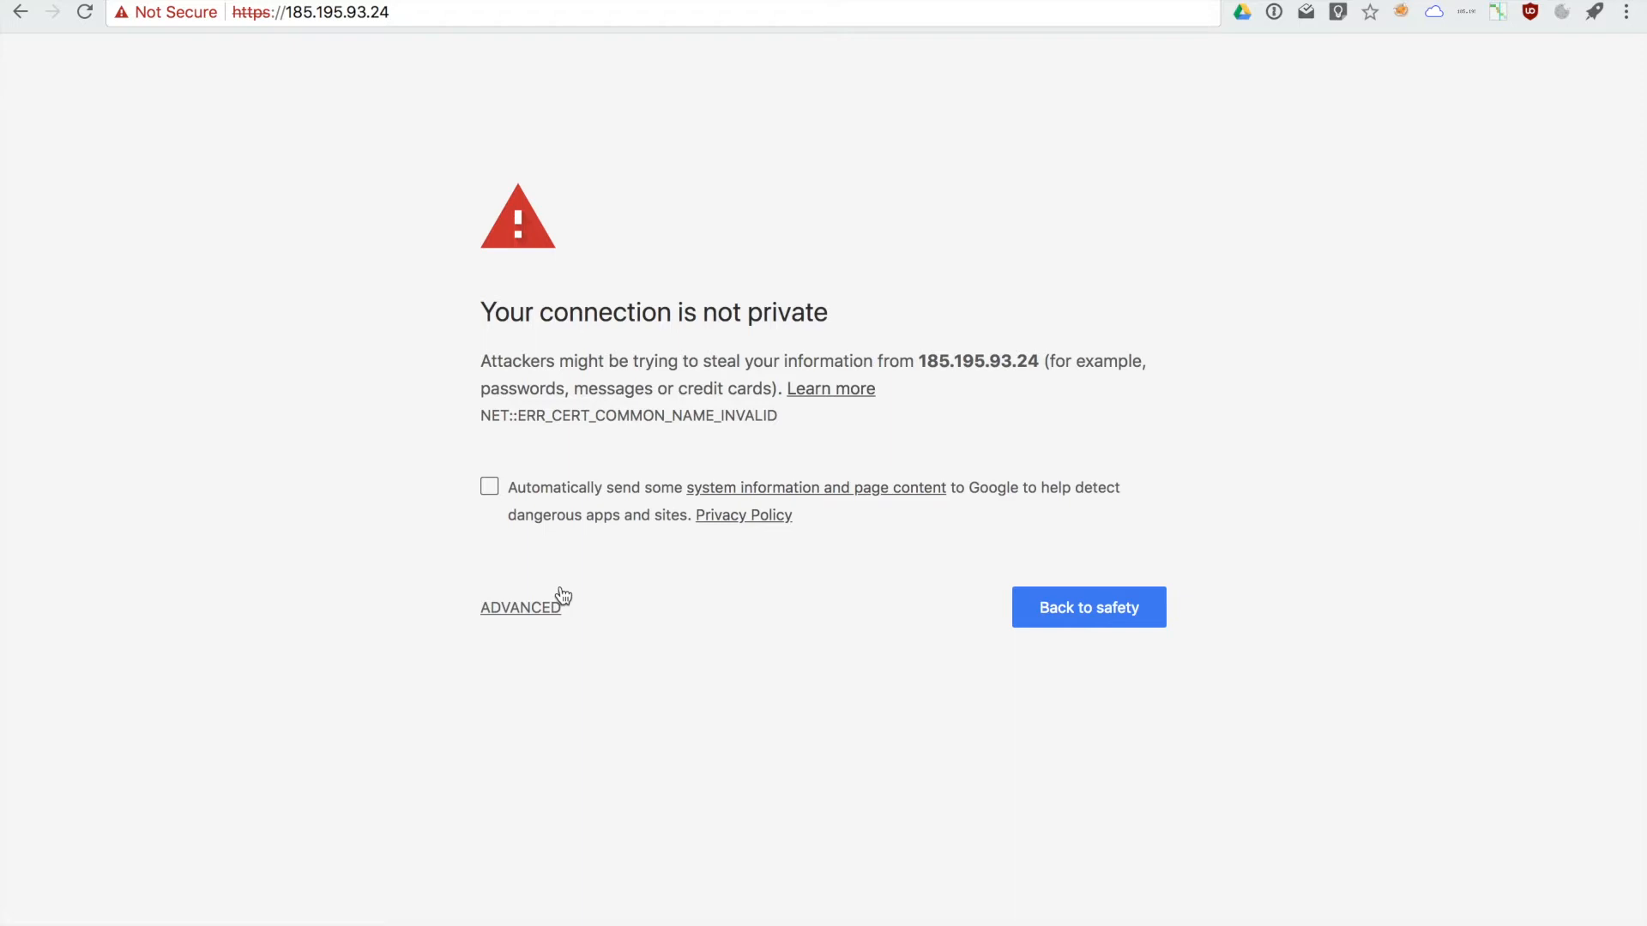
left_click(520, 607)
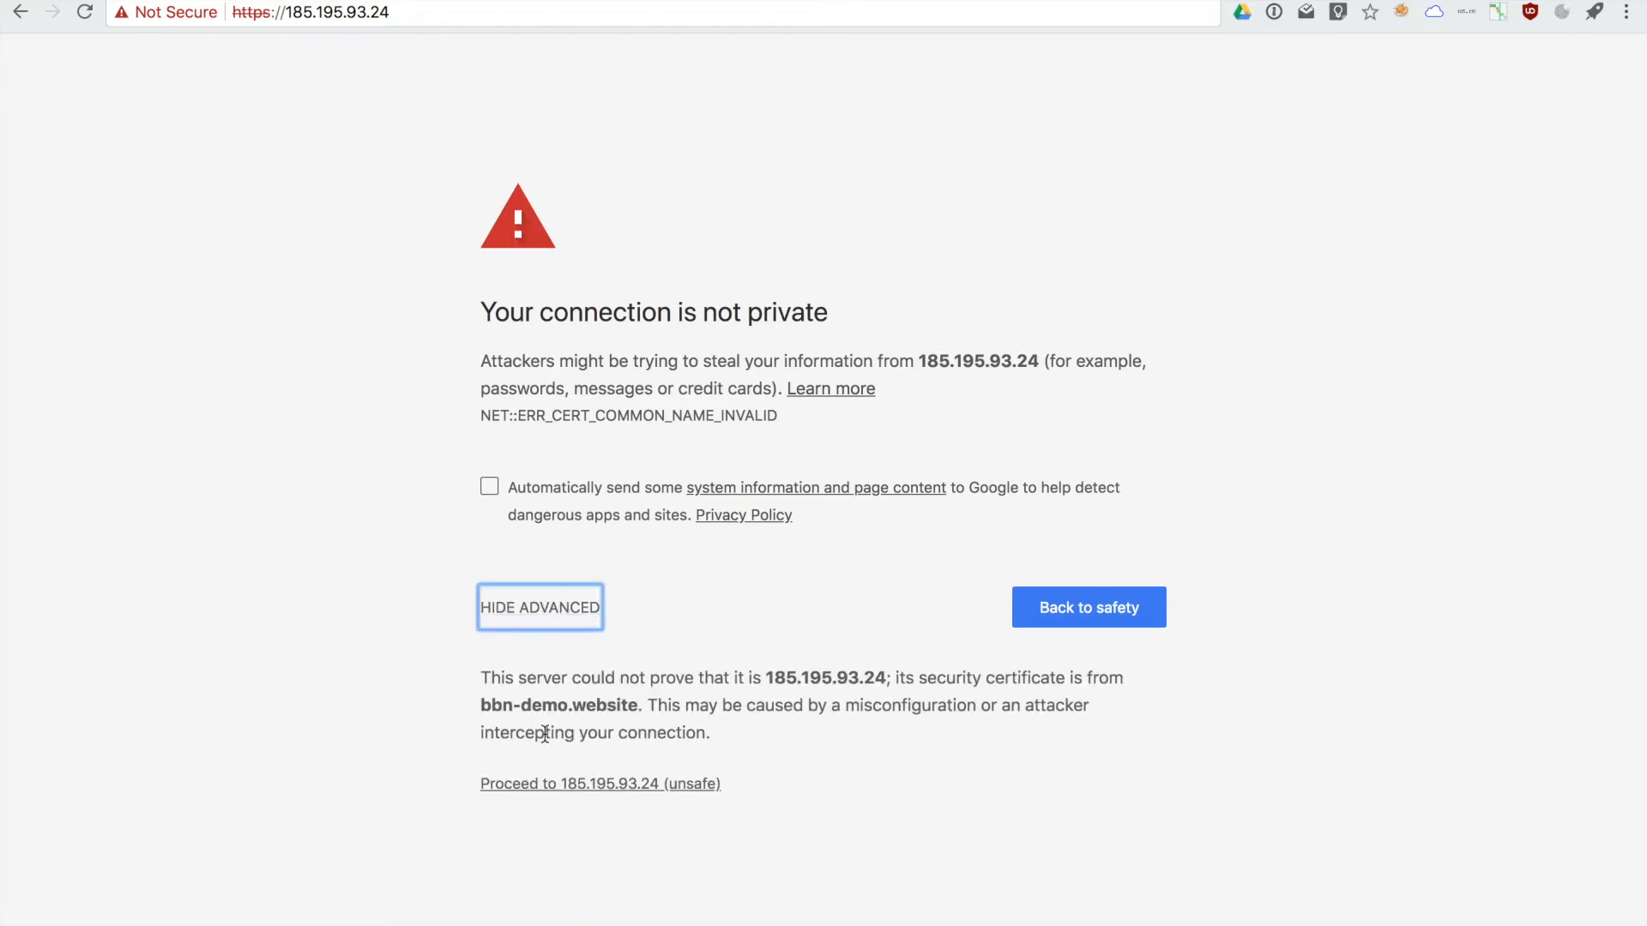
left_click(600, 784)
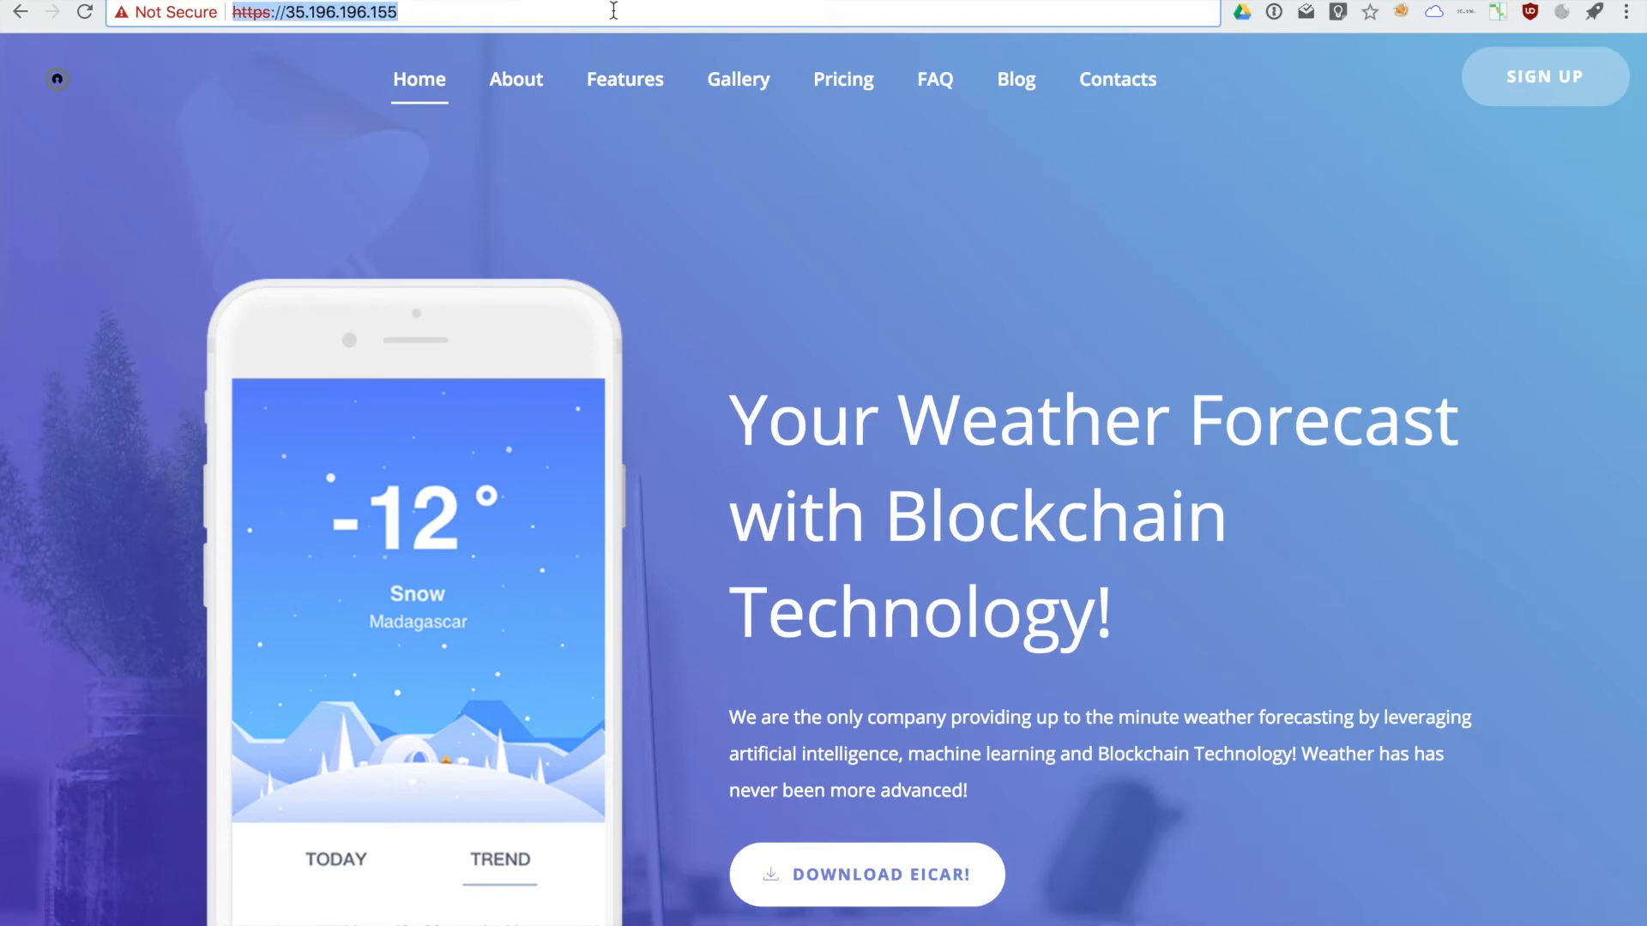
- Check the A record value 185.195.93.24, then enter bbn-demo.website in a new tab
type("185.195.93.24")
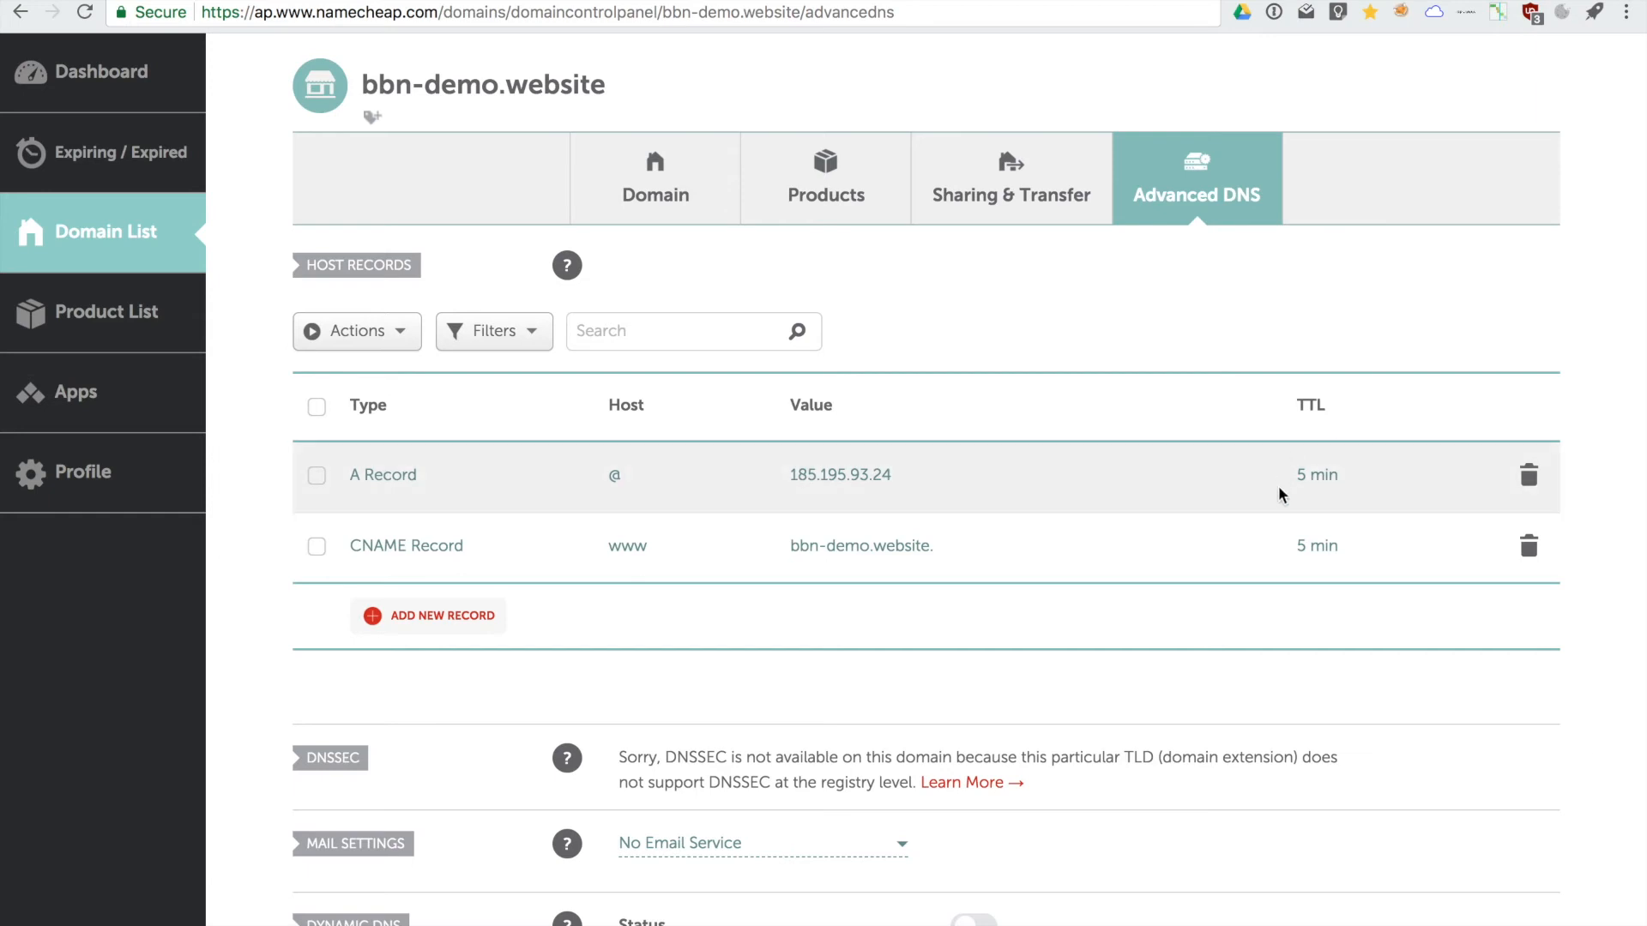
mouse_move(1366, 484)
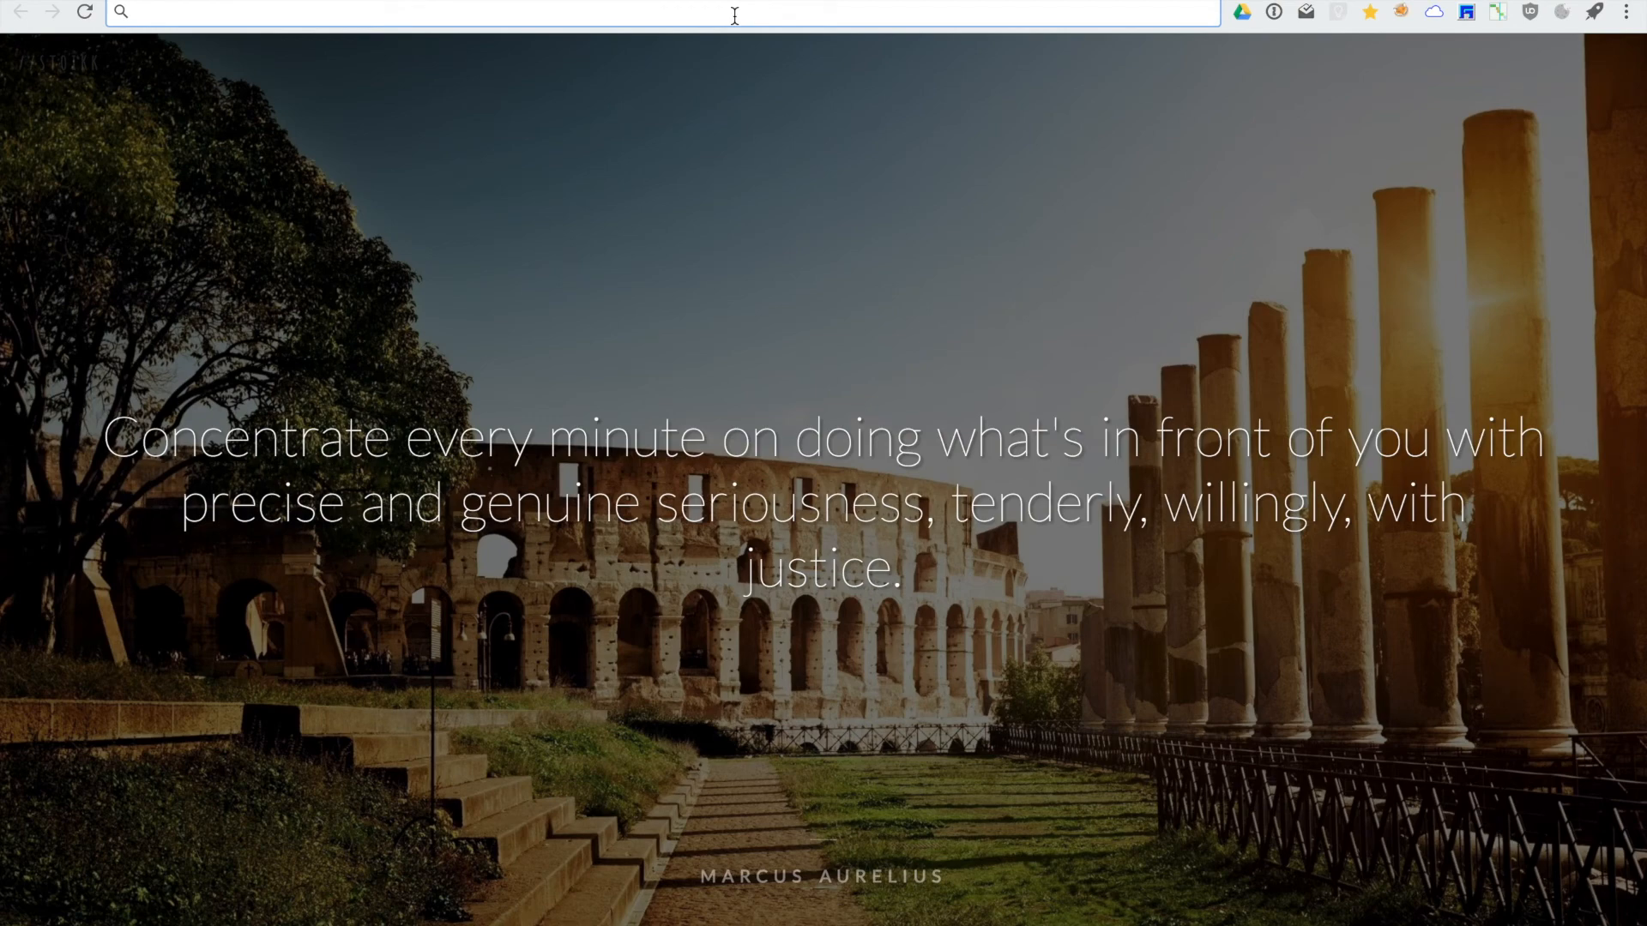
type("bbn-demo.website")
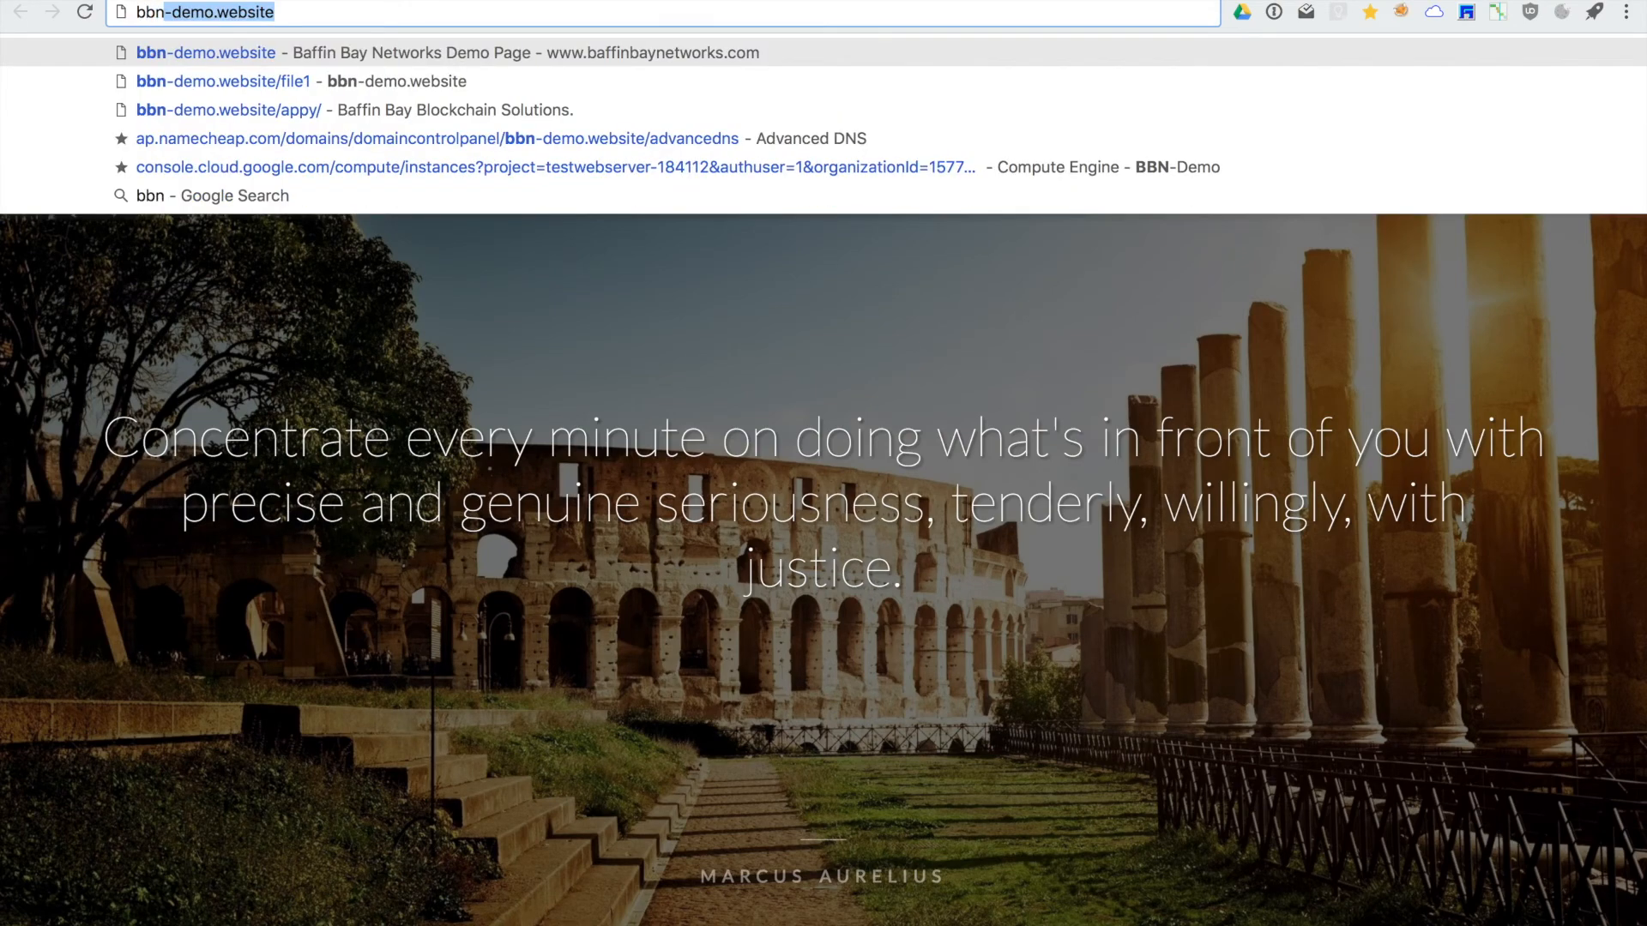